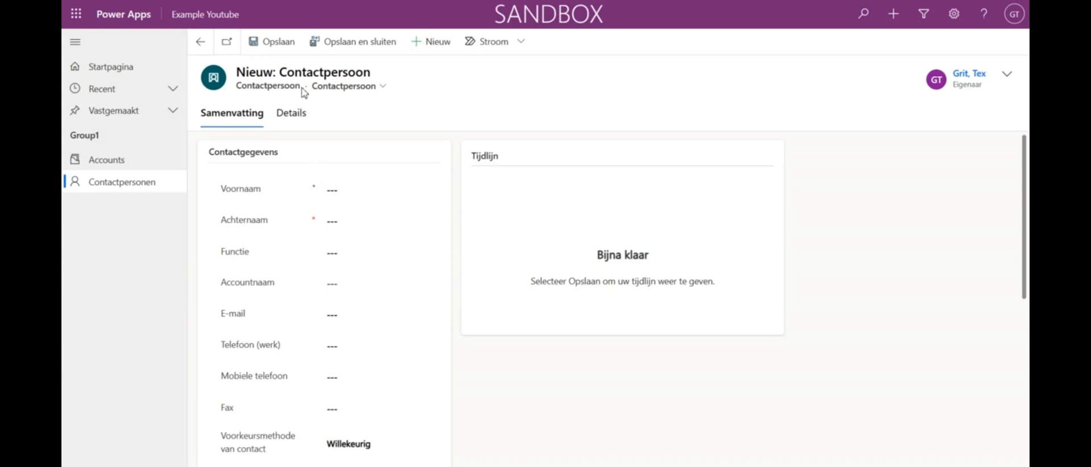
mouse_move(331, 137)
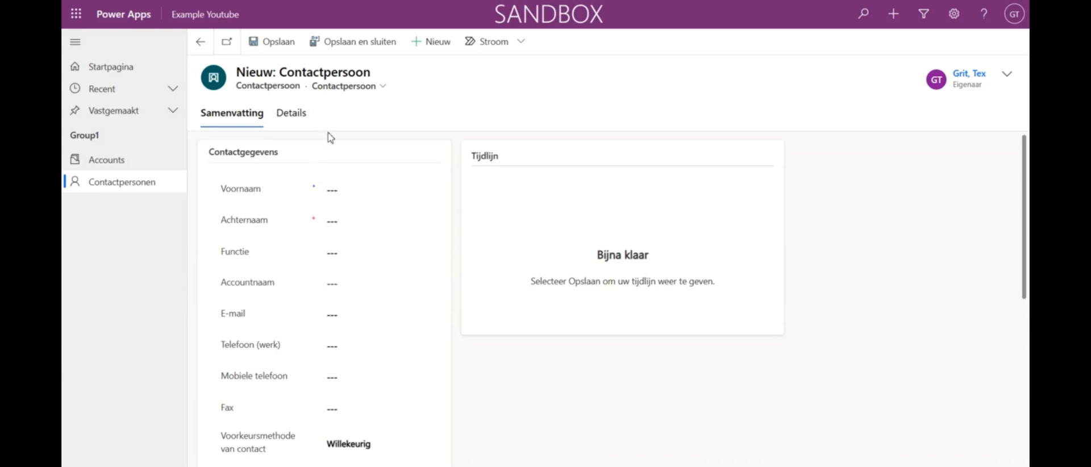
mouse_move(127, 164)
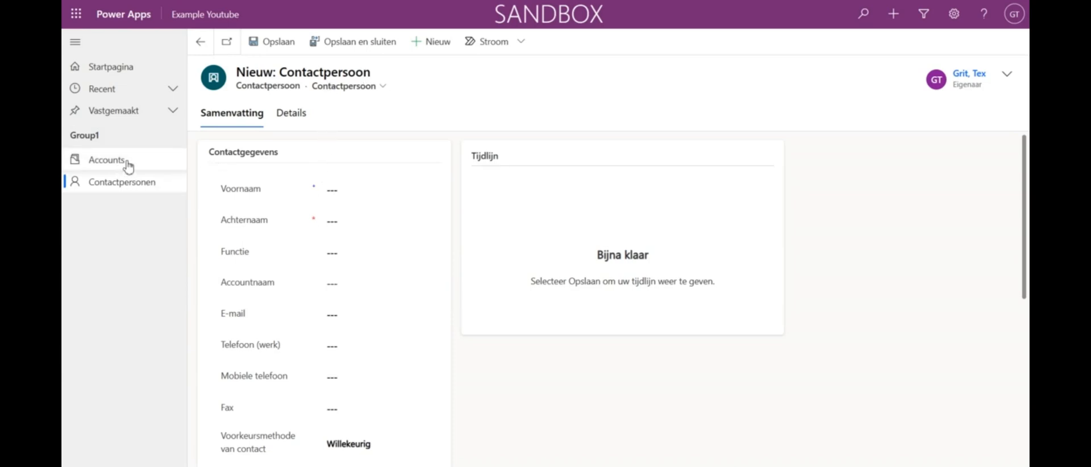
mouse_move(125, 163)
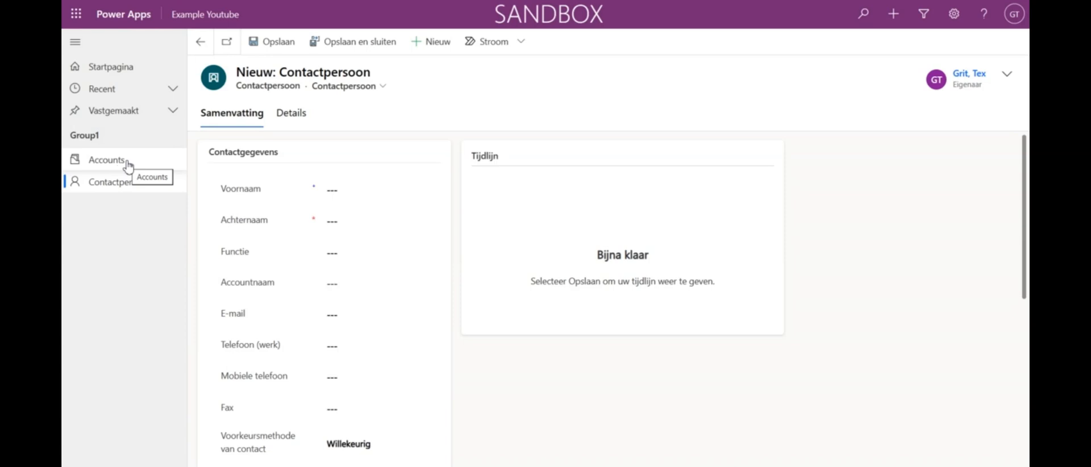
mouse_move(144, 170)
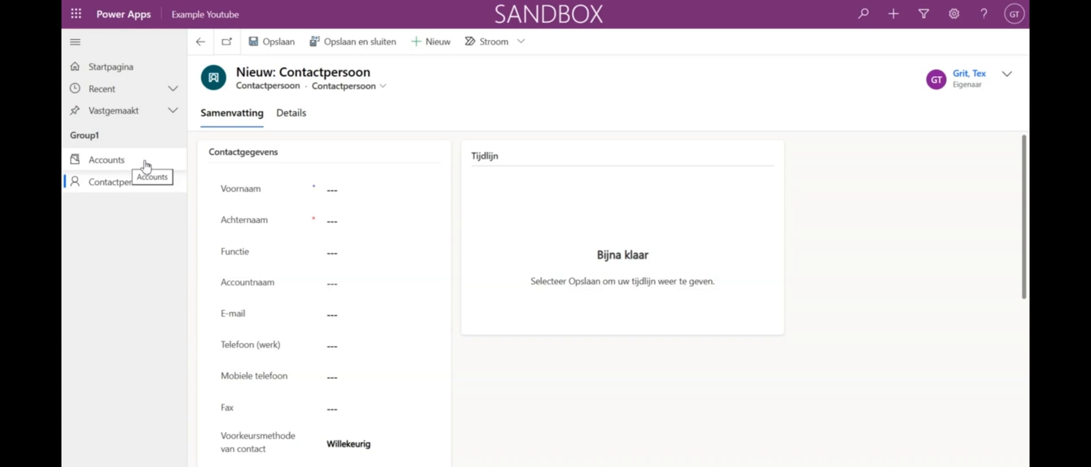
mouse_move(155, 58)
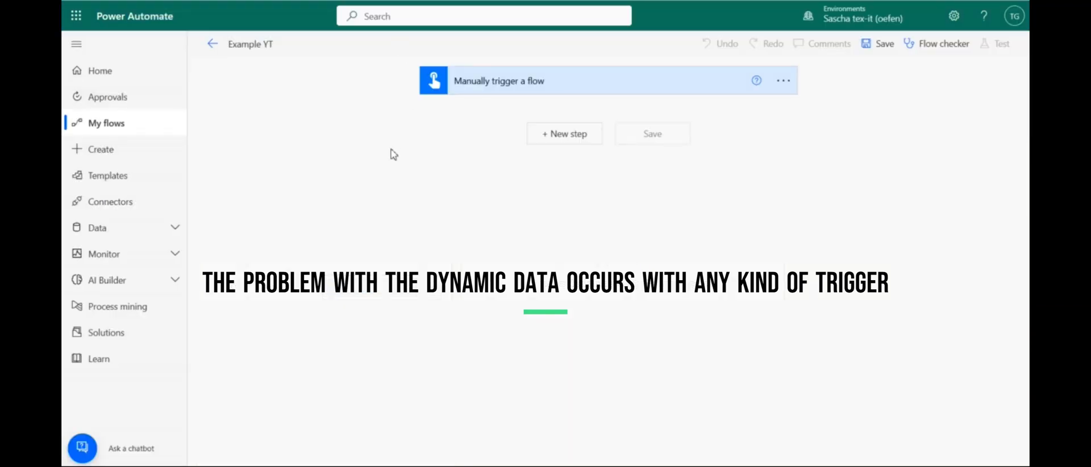
mouse_move(402, 180)
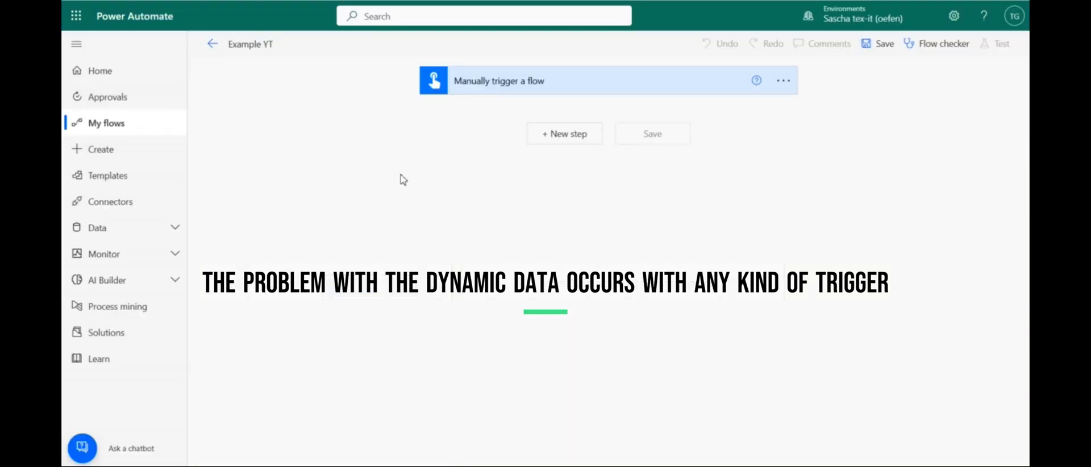
mouse_move(434, 150)
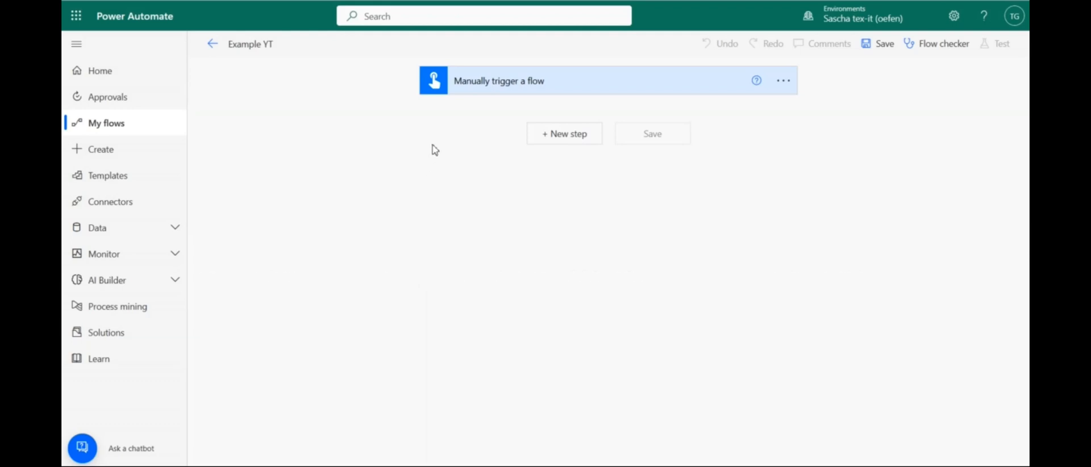
mouse_move(444, 140)
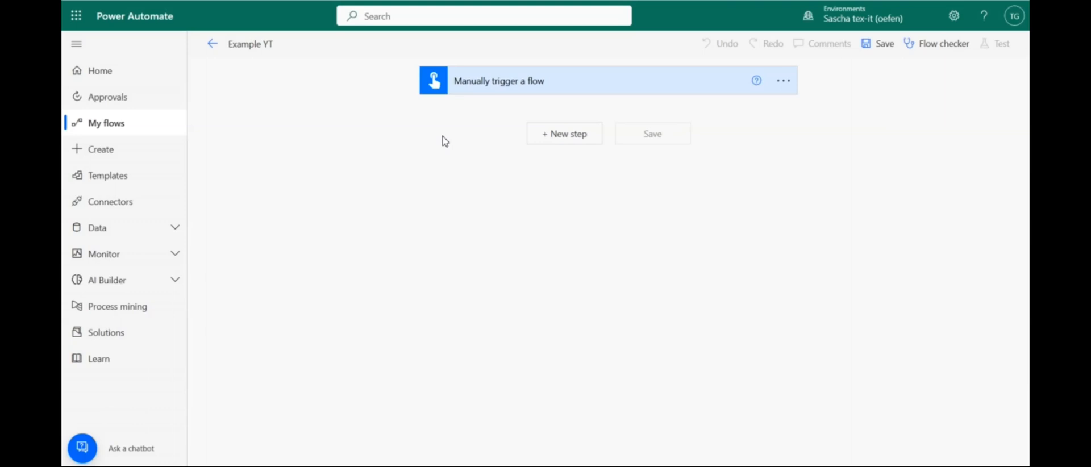
mouse_move(483, 92)
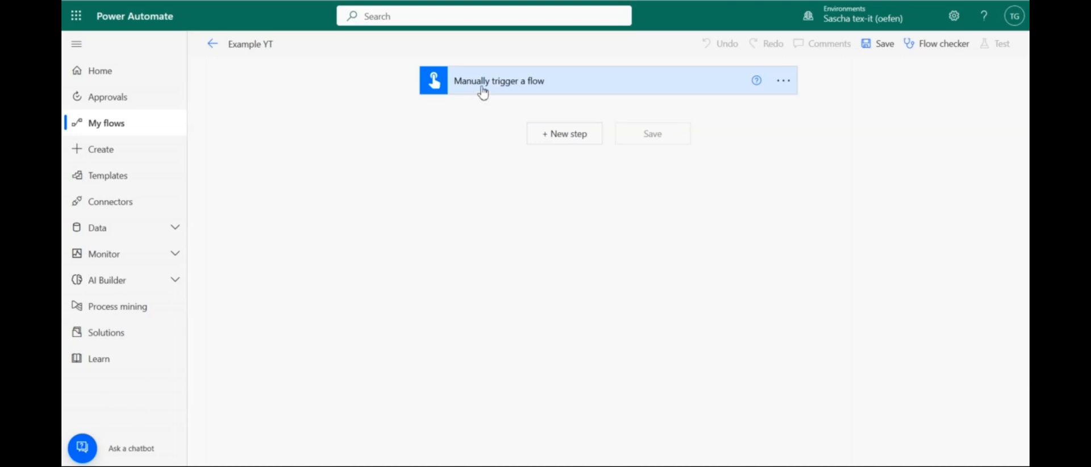
- Expand the 'Manually trigger a flow' card to reveal 'Add an input'
left_click(499, 81)
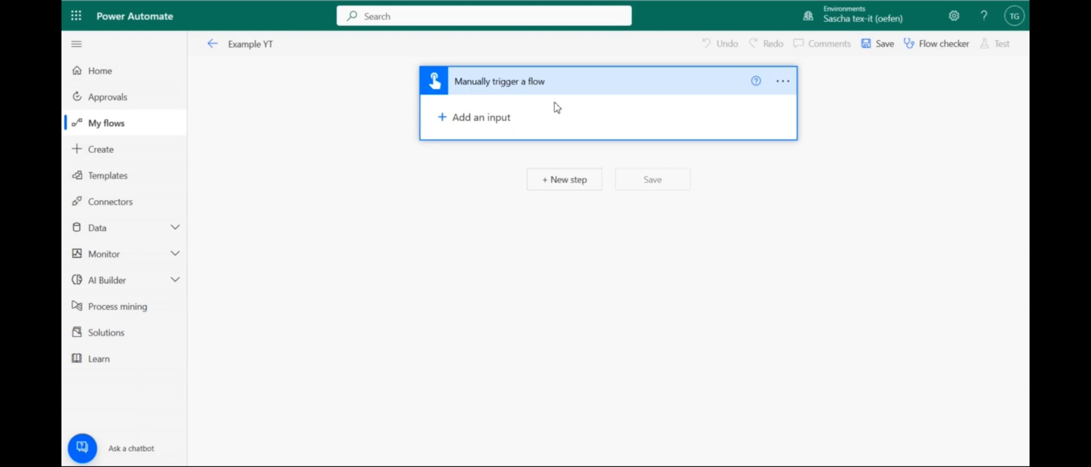
mouse_move(474, 108)
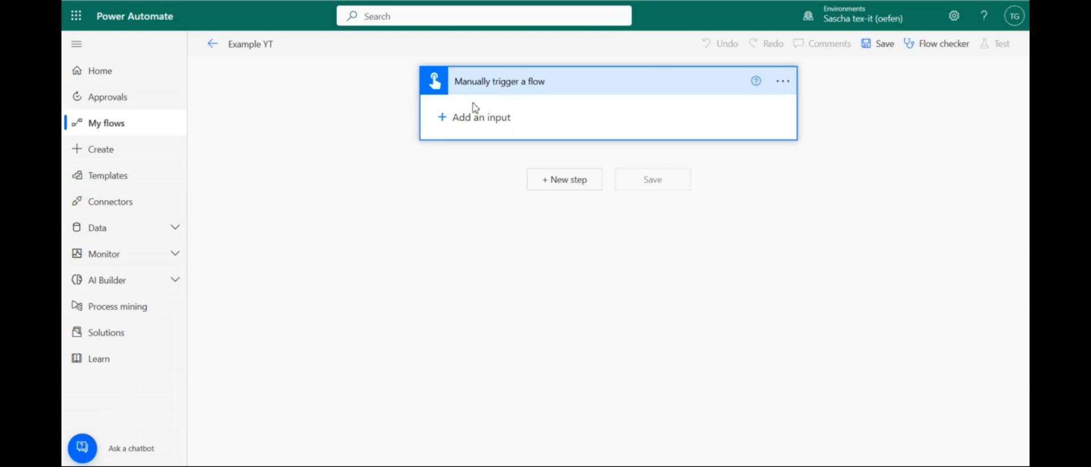
mouse_move(593, 105)
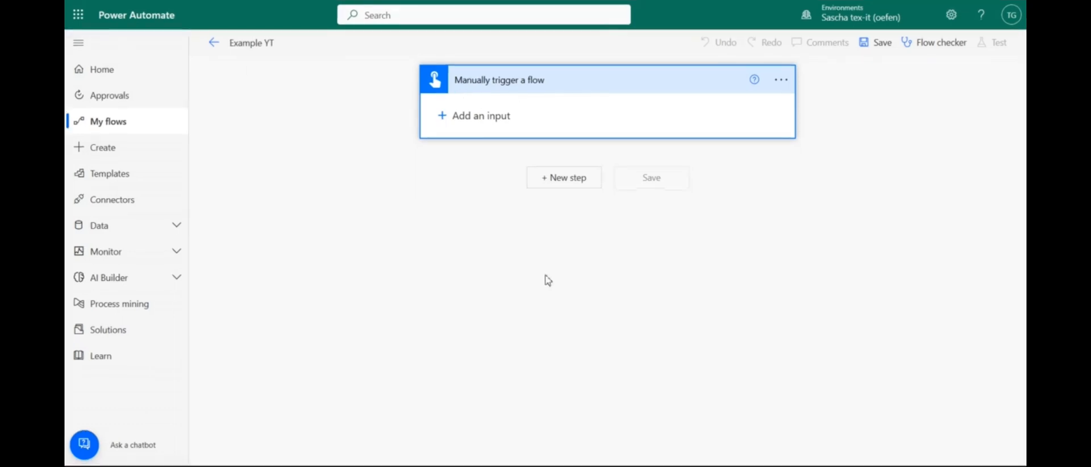
mouse_move(506, 194)
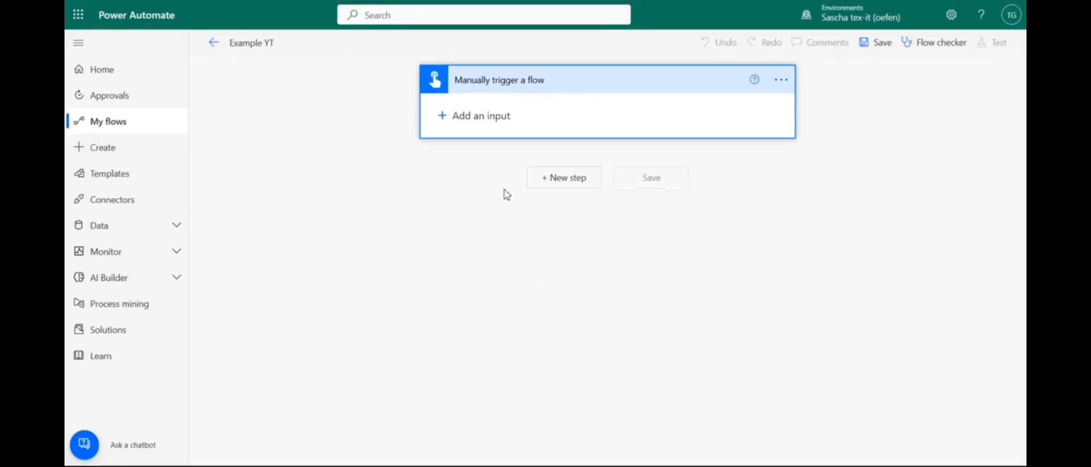
- Add two text inputs to the manual trigger named 'Name' and 'Accountname'
left_click(473, 115)
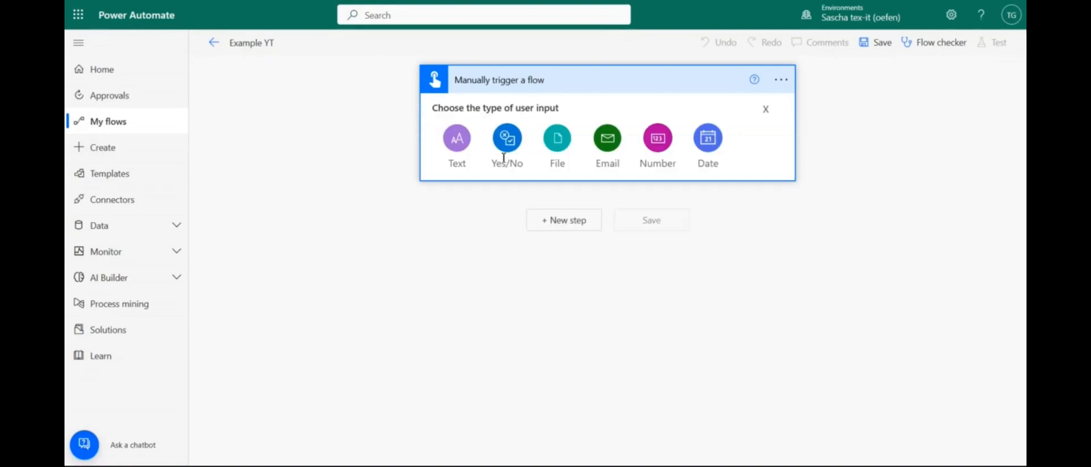
left_click(456, 137)
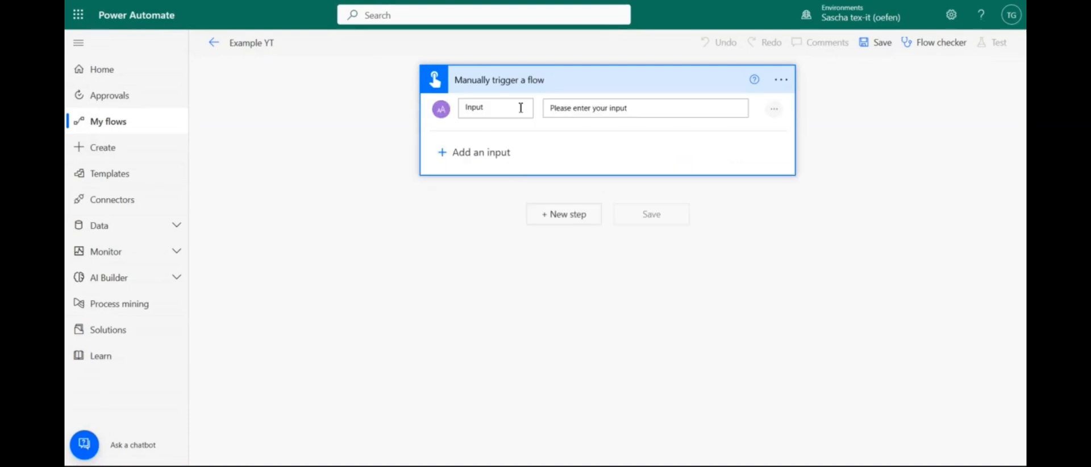
mouse_move(421, 108)
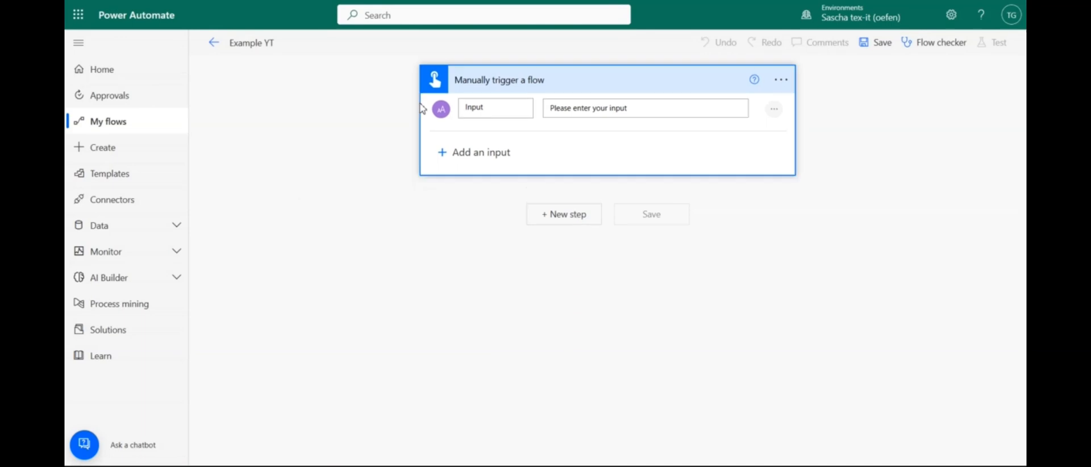
double_click(475, 108)
type("Name")
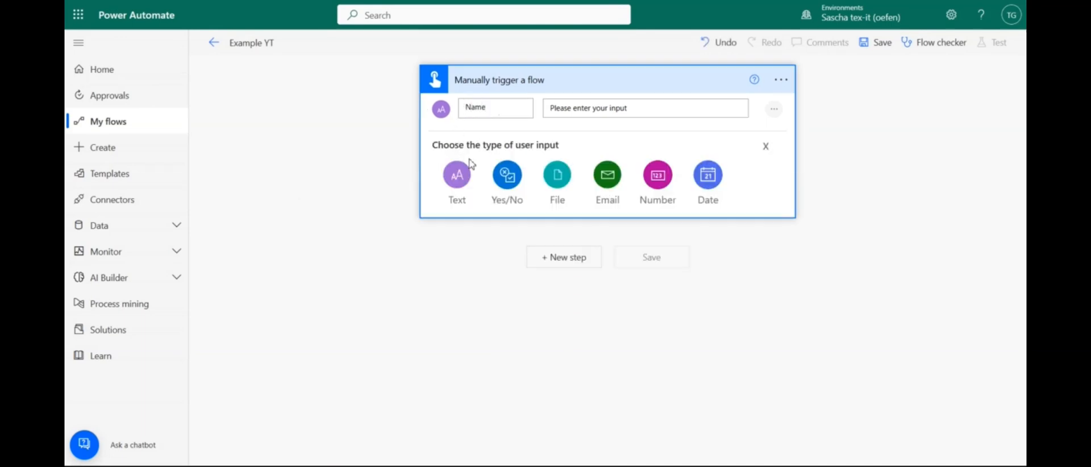
left_click(456, 175)
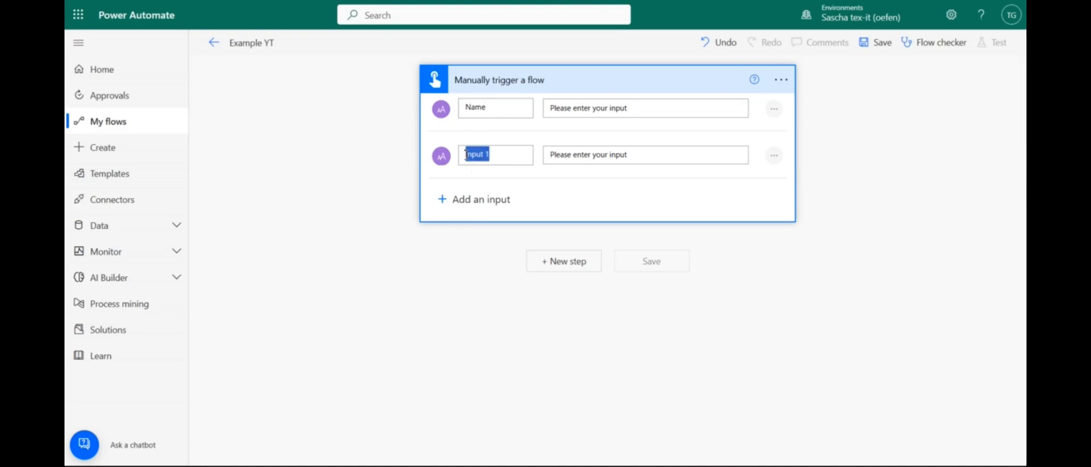
type("Accountname")
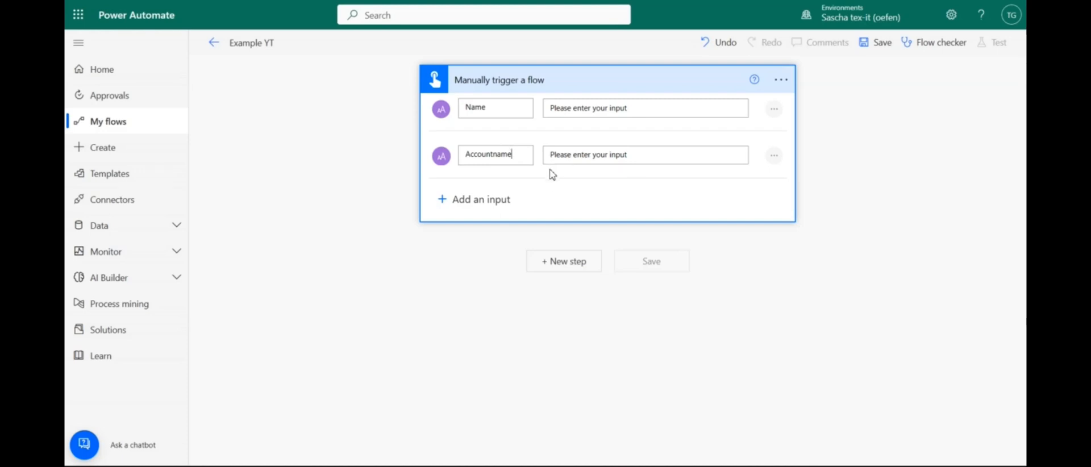
mouse_move(583, 171)
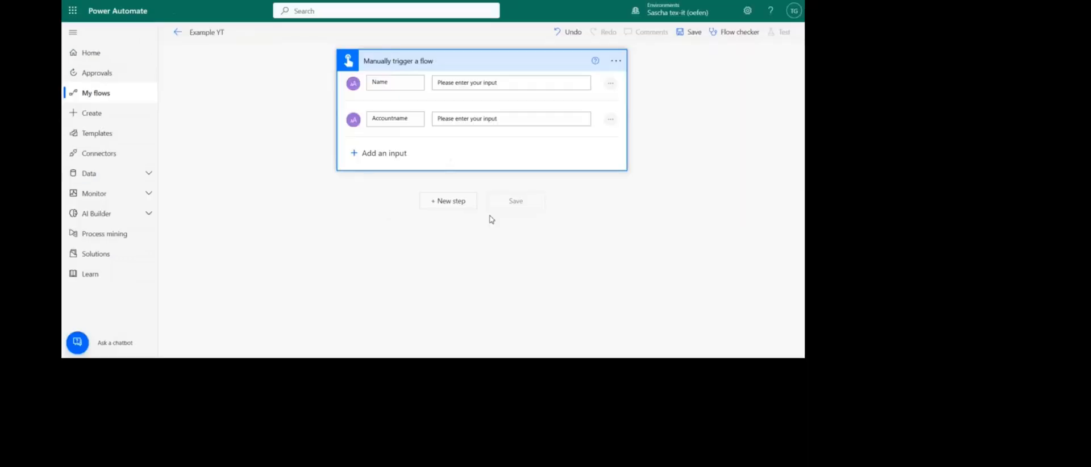
mouse_move(446, 198)
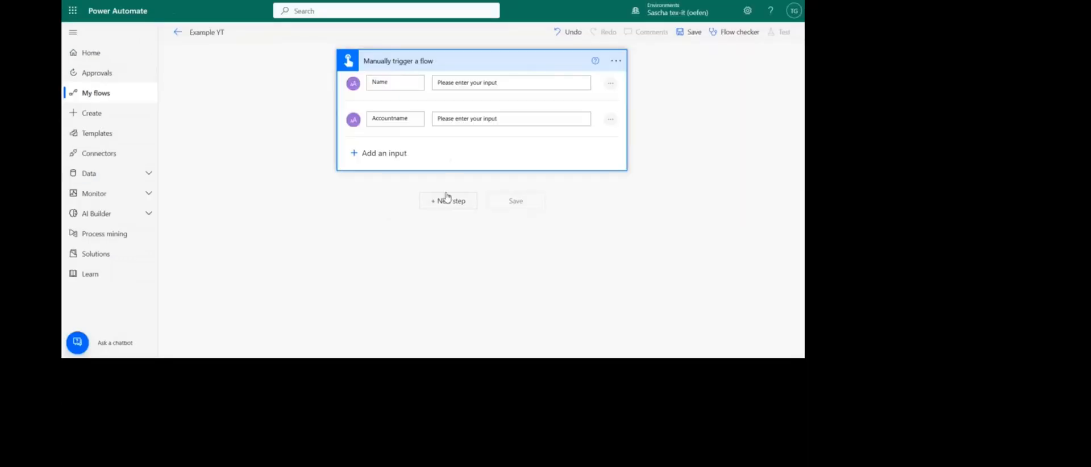
- Add a Dataverse 'Add a new row' step for the Contactpersonen table
left_click(447, 201)
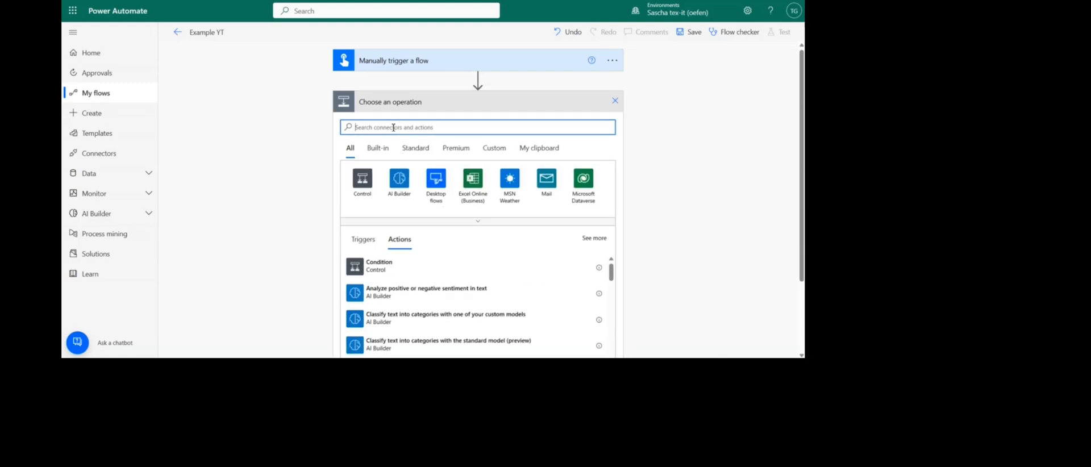
type("add")
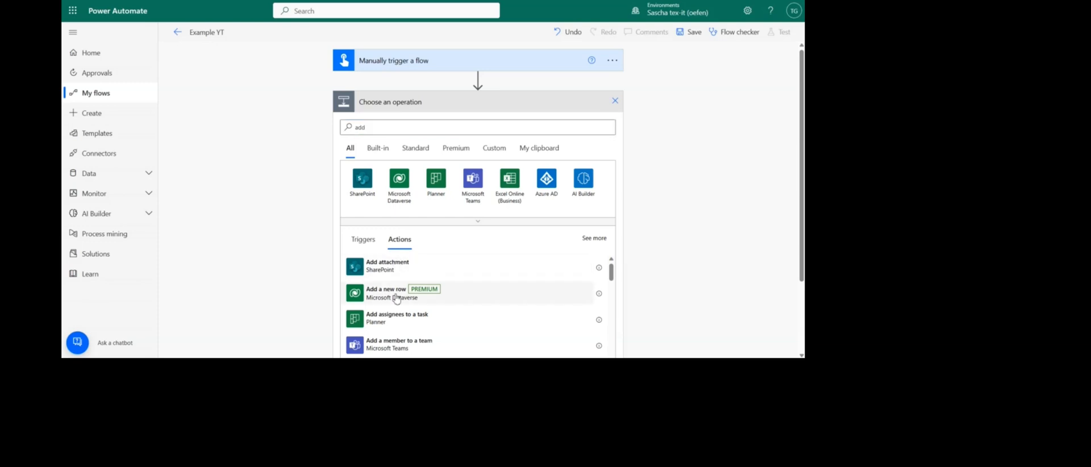
left_click(386, 289)
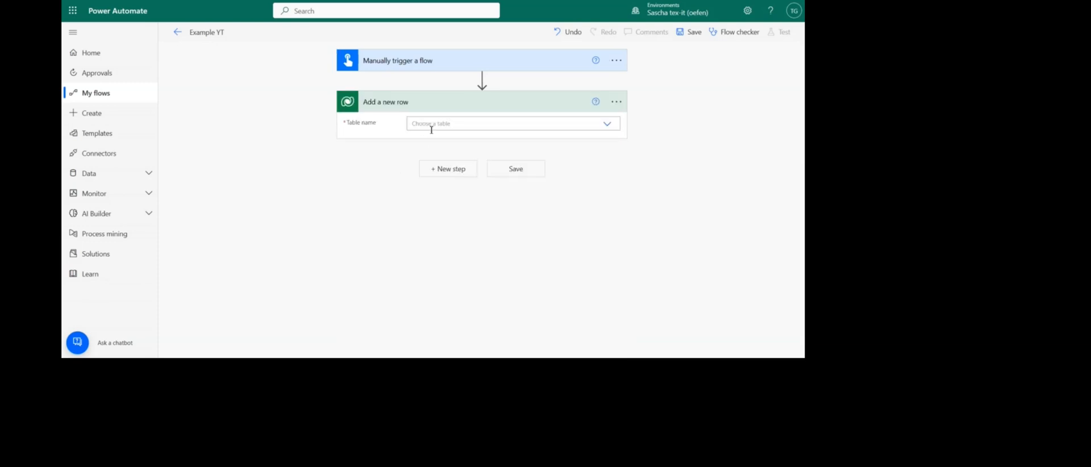
type("contact")
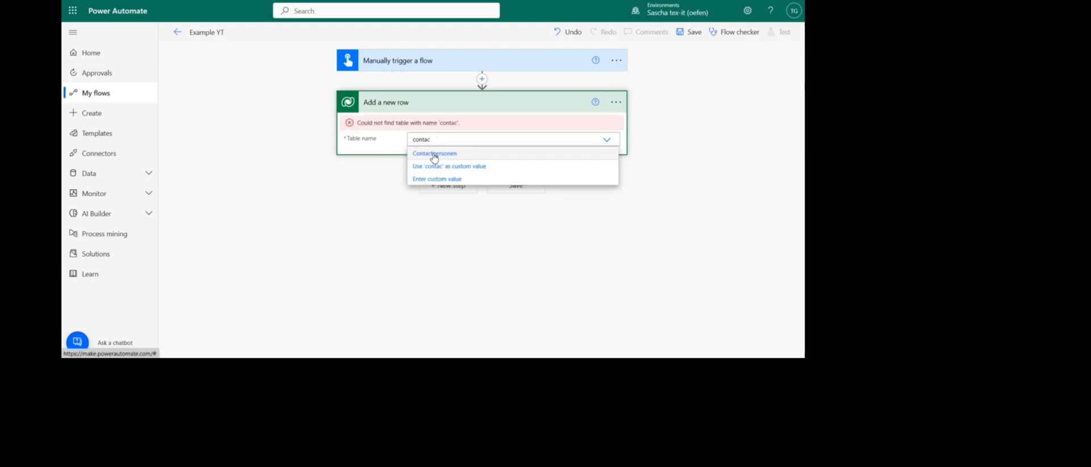
left_click(434, 153)
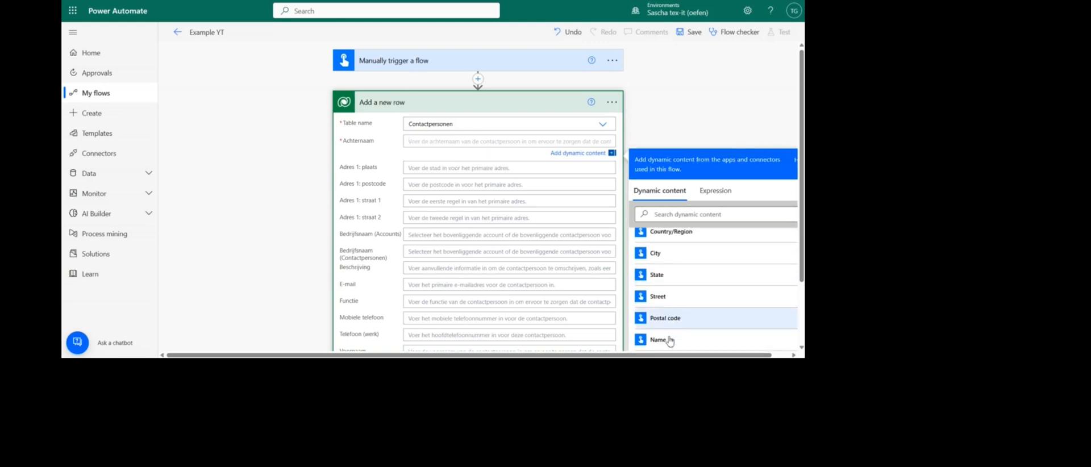
- Map Name to Achternaam and Accountname to Bedrijfsnaam (Accounts) in the new row
left_click(658, 339)
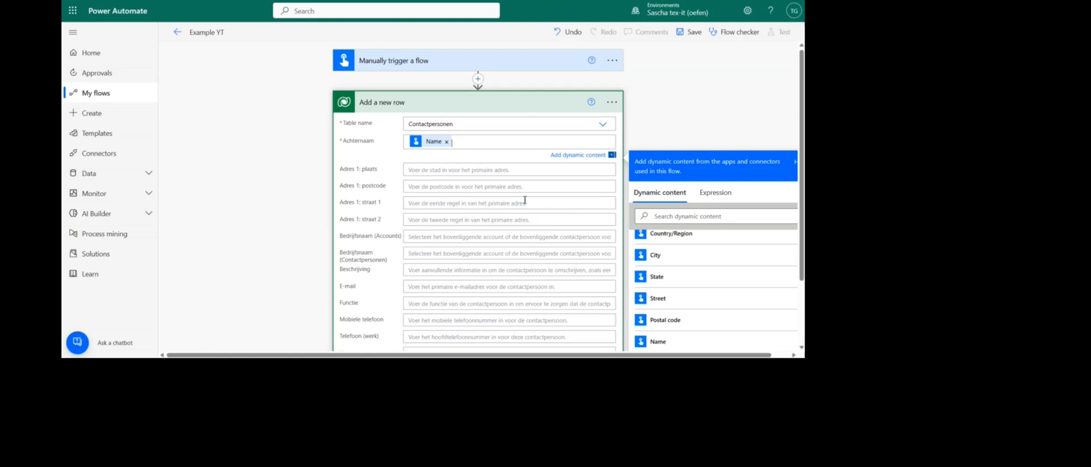
mouse_move(433, 91)
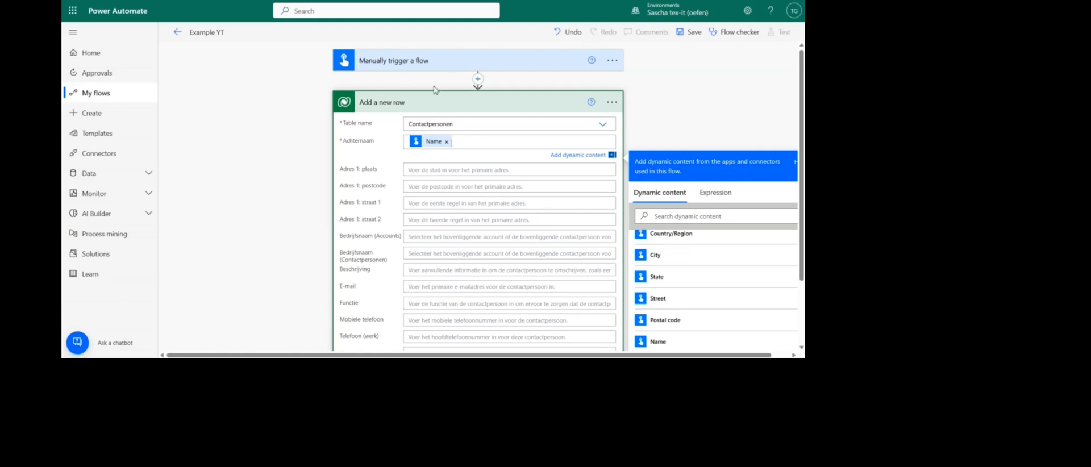
mouse_move(463, 170)
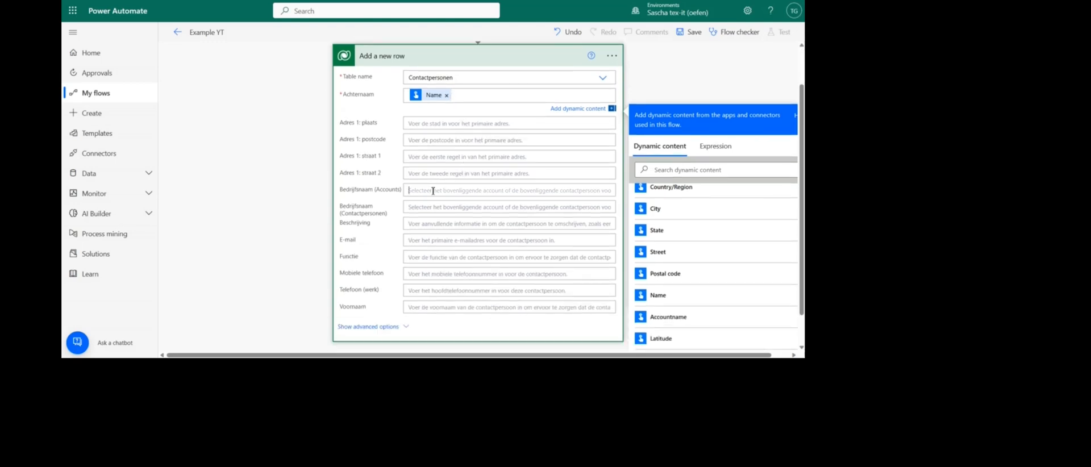
scroll("down", 3)
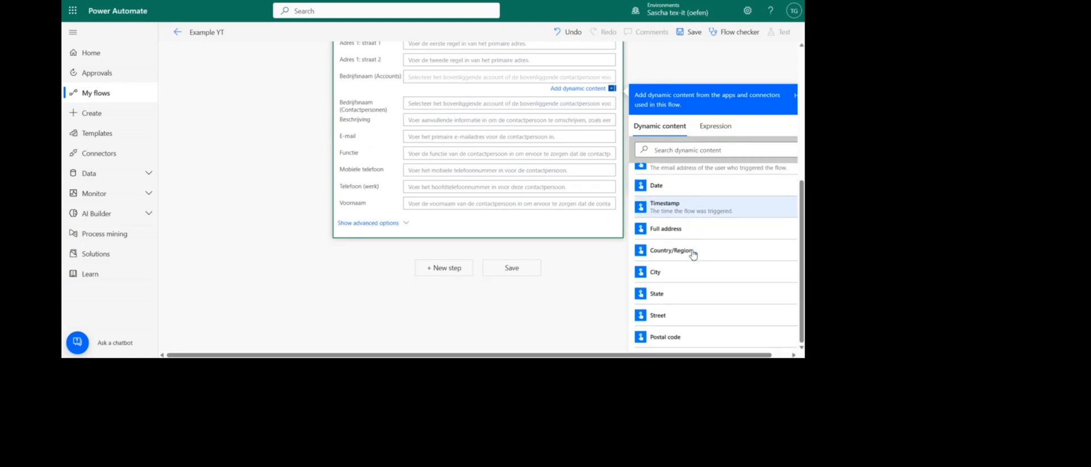
left_click(668, 298)
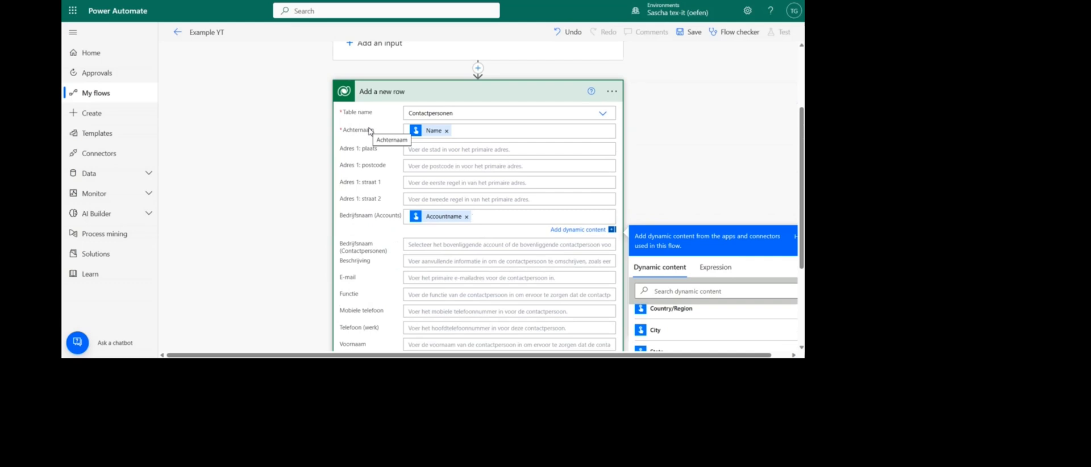
mouse_move(402, 230)
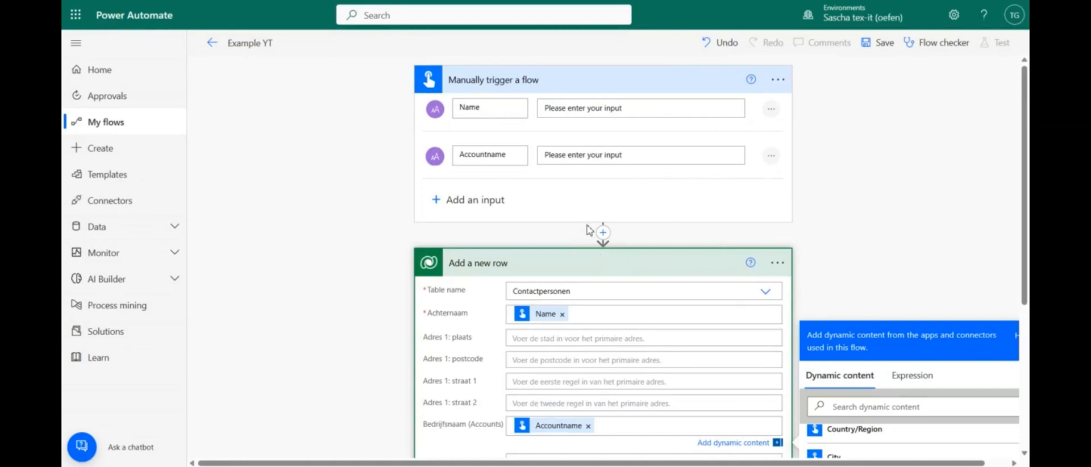
- Insert a Dataverse List rows step on the Accounts table before Add a new row
left_click(602, 232)
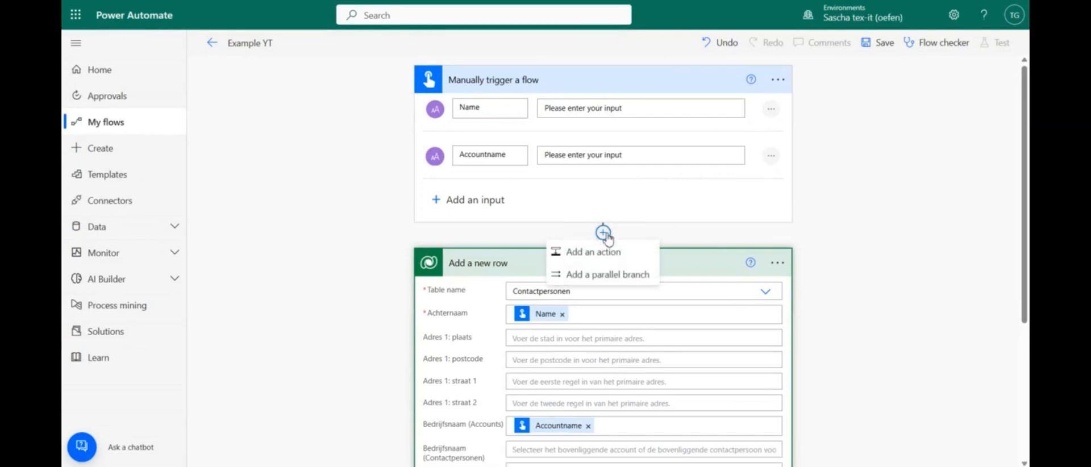
left_click(593, 252)
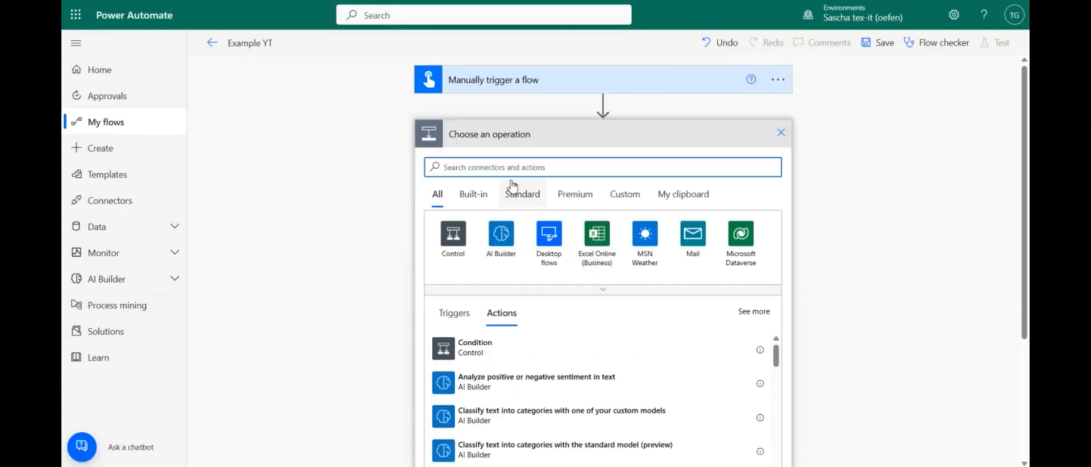
type("list rows")
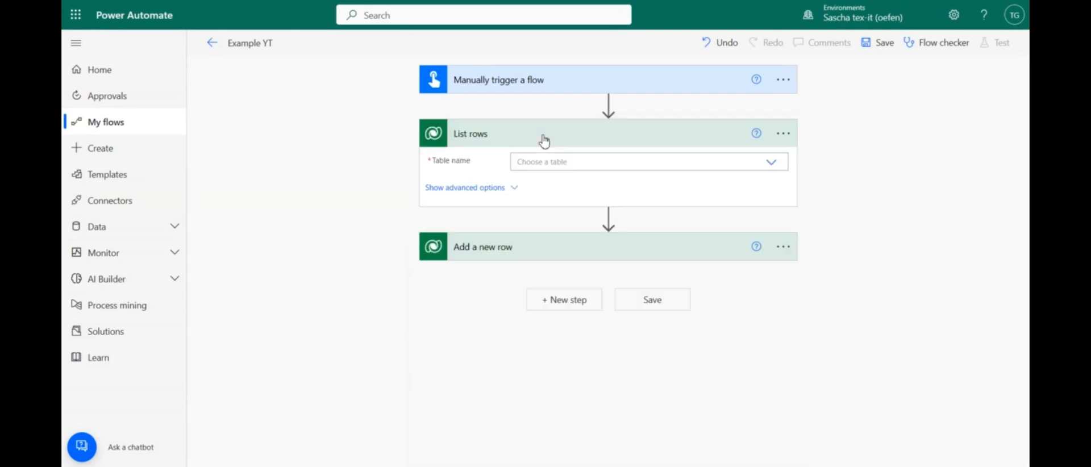
type("ac")
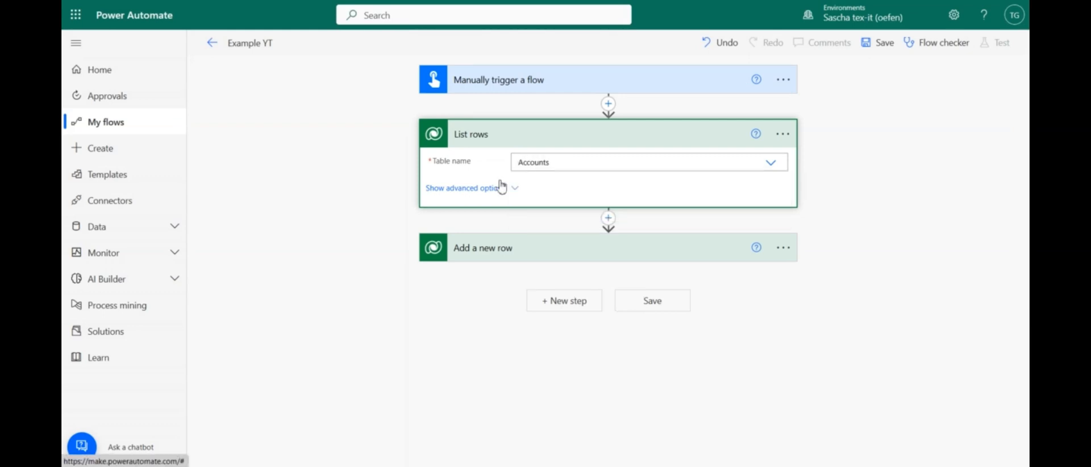
mouse_move(479, 236)
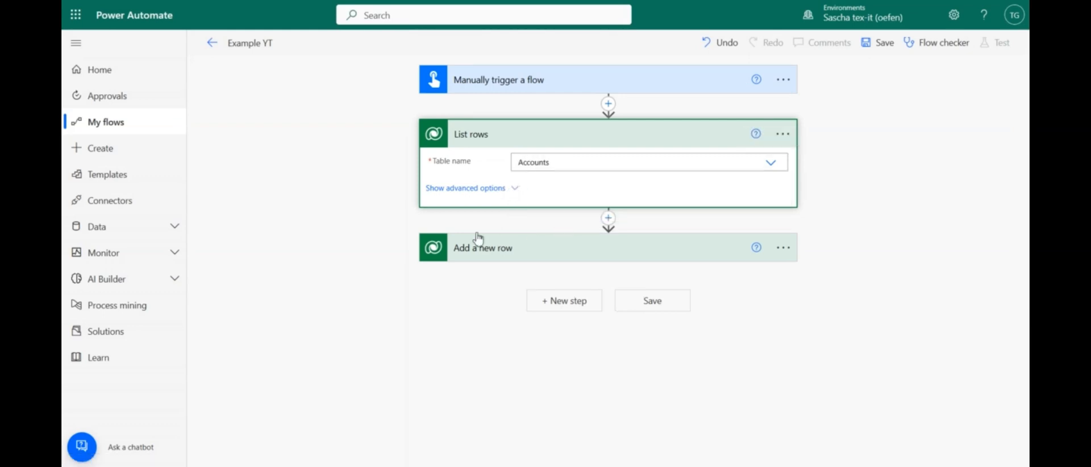
- Show List rows advanced options and start the filter with 'name'
left_click(465, 187)
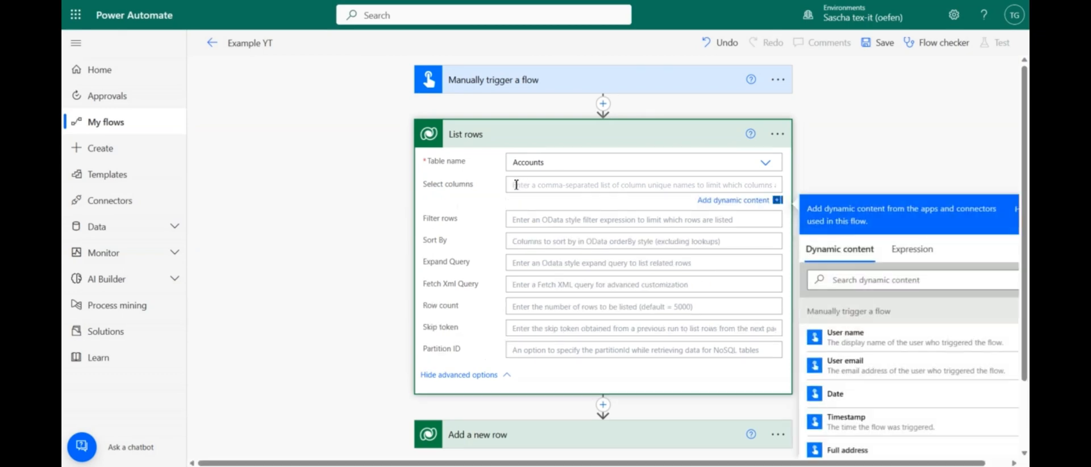
scroll("down", 3)
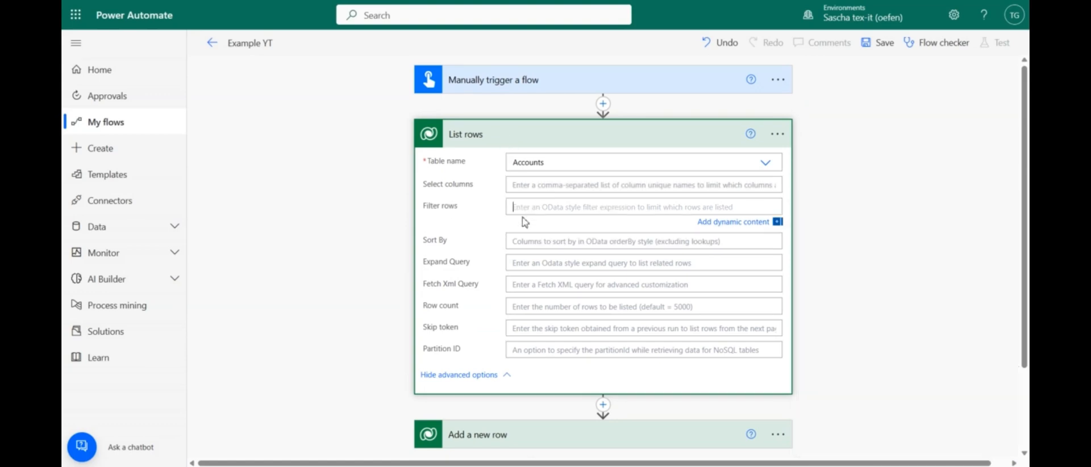
type("name")
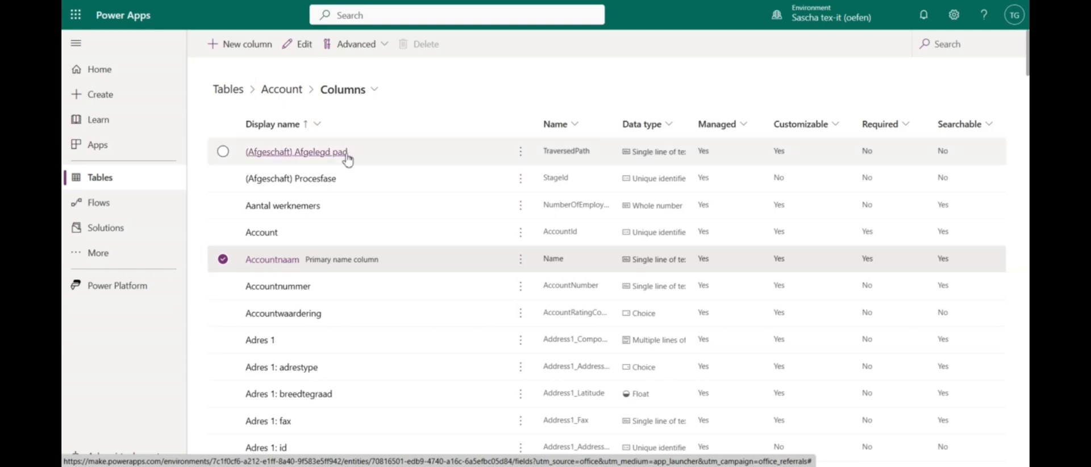
mouse_move(357, 129)
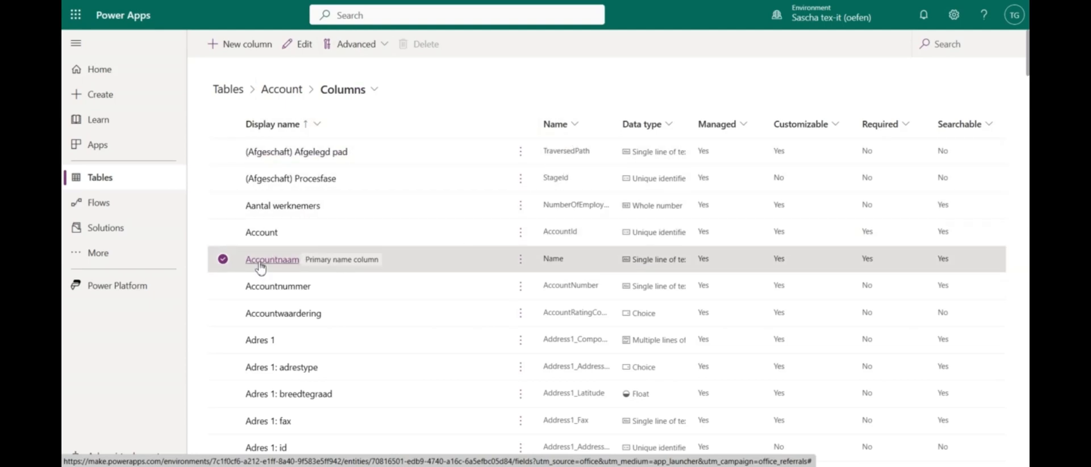
- View the Accountnaam column's advanced options and select its logical name 'name'
left_click(271, 259)
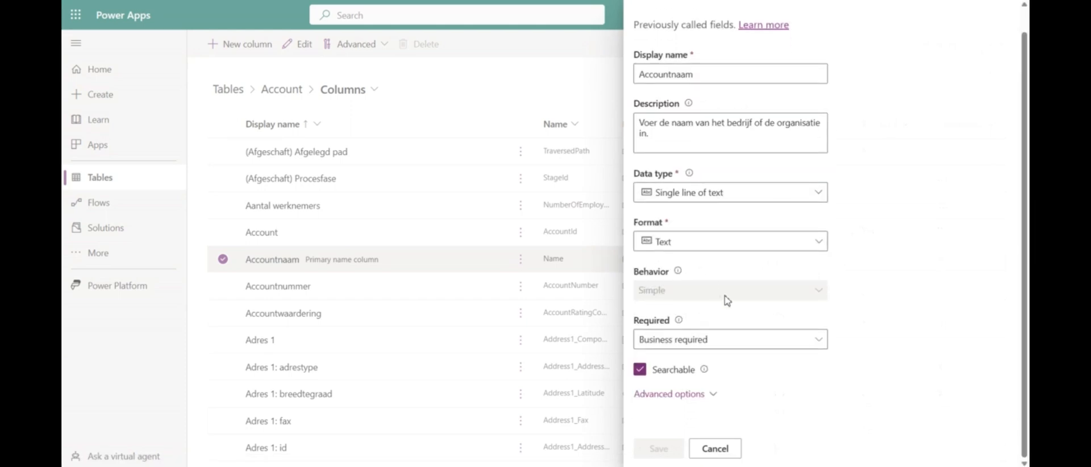
left_click(668, 394)
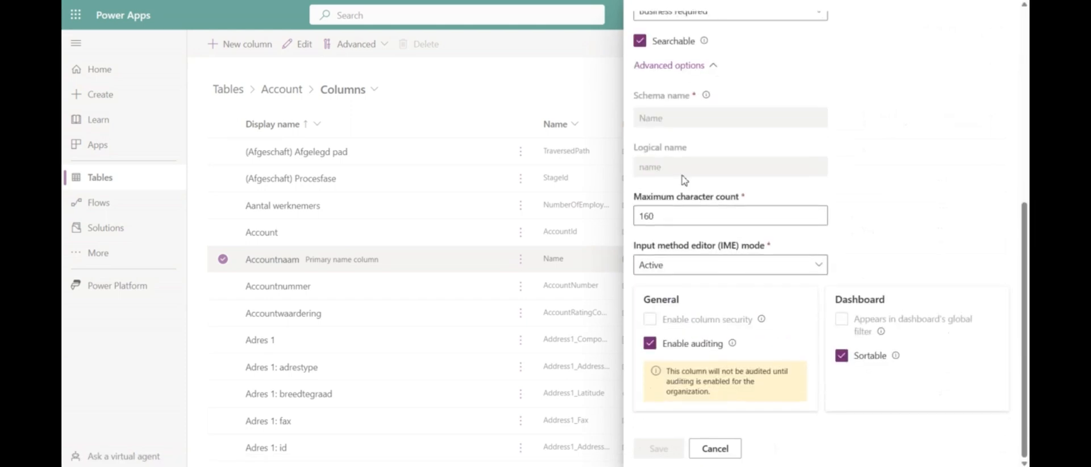
double_click(649, 166)
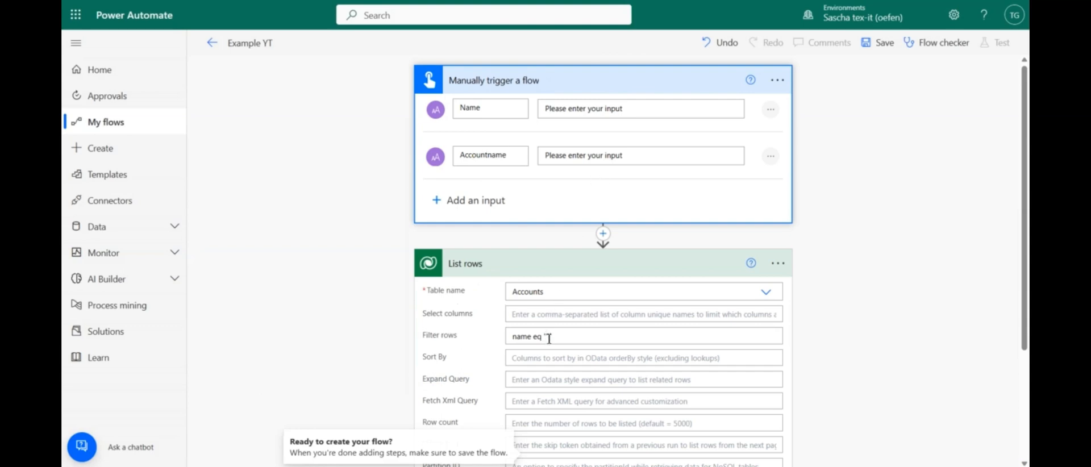
- Insert the Accountname input inside the quotes of the filter name eq ''
left_click(643, 336)
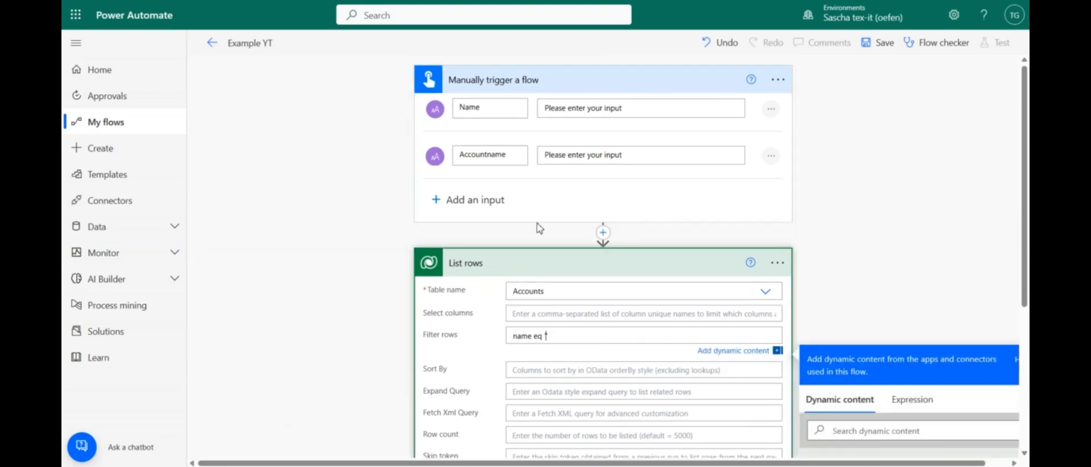
mouse_move(488, 147)
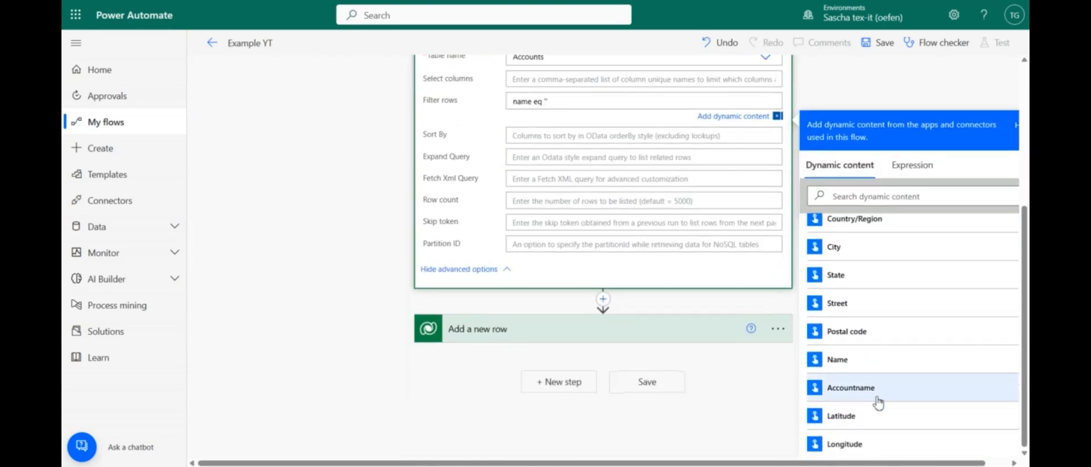
left_click(850, 387)
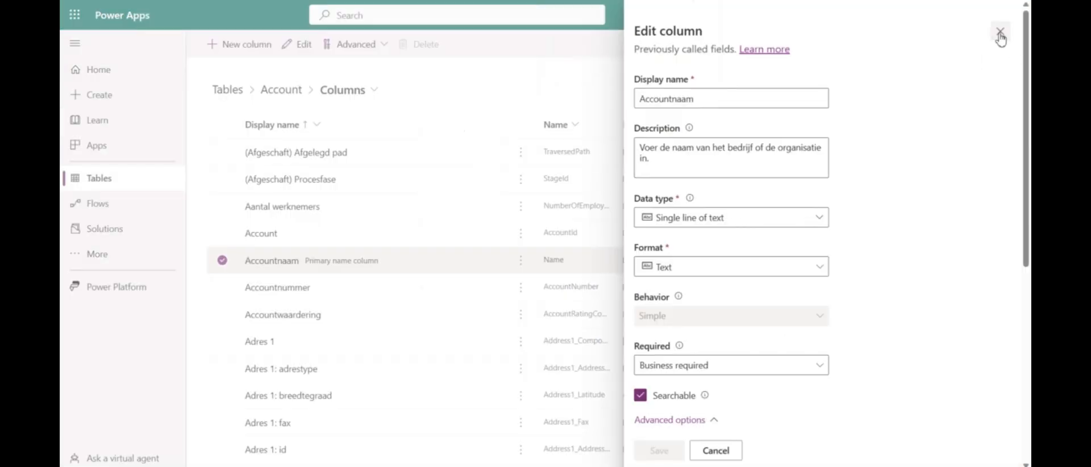
- Find the Account column in Power Apps and select its logical name 'accountid'
left_click(1001, 31)
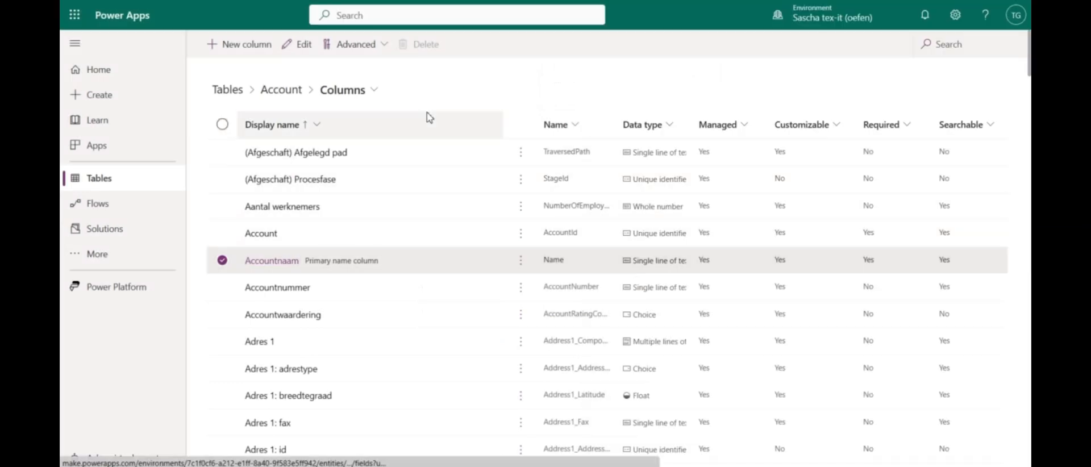
type("id")
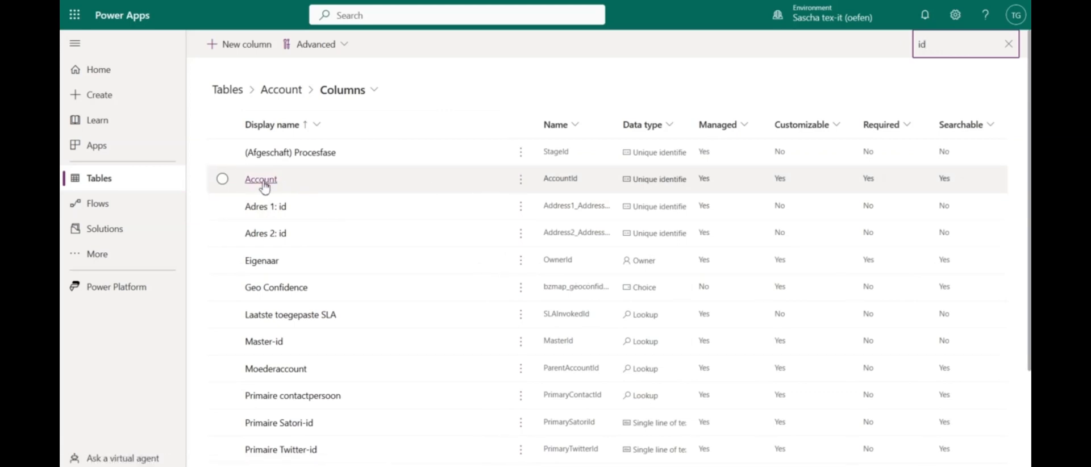
left_click(260, 179)
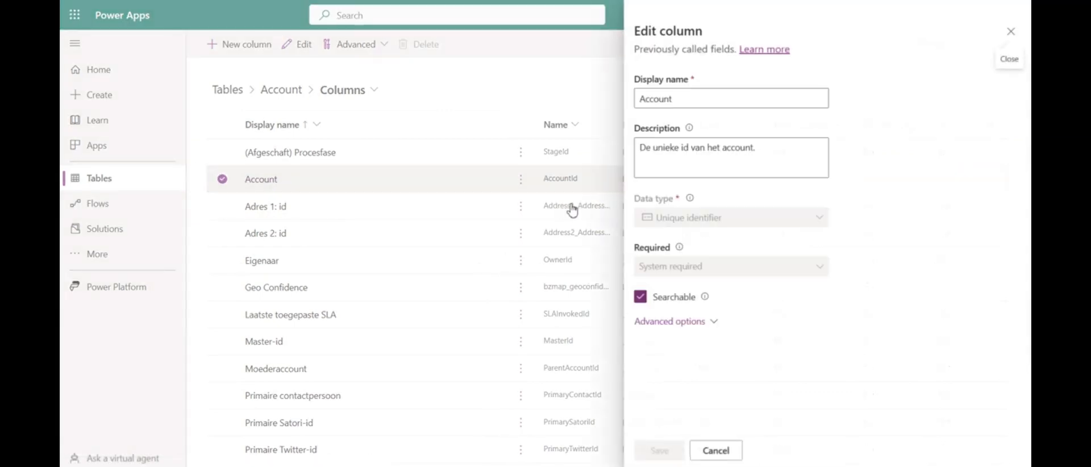
mouse_move(674, 306)
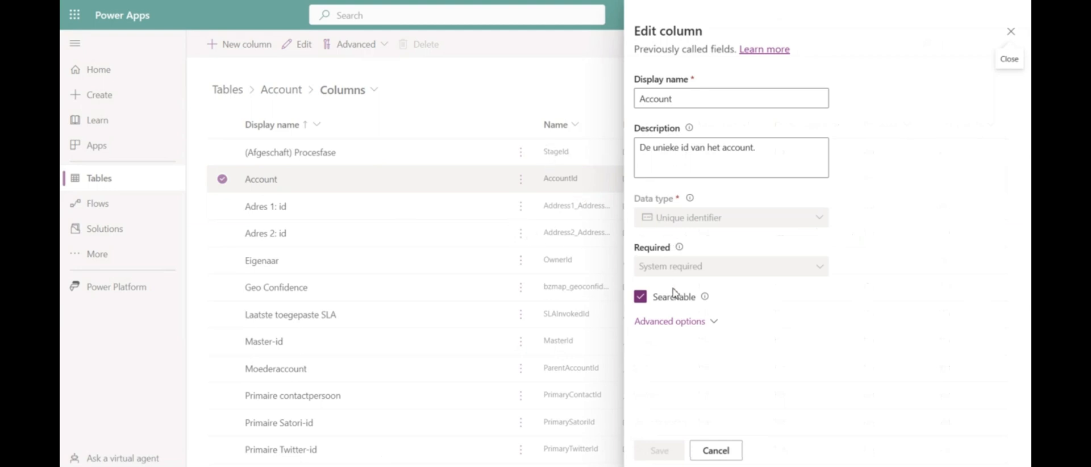
left_click(669, 321)
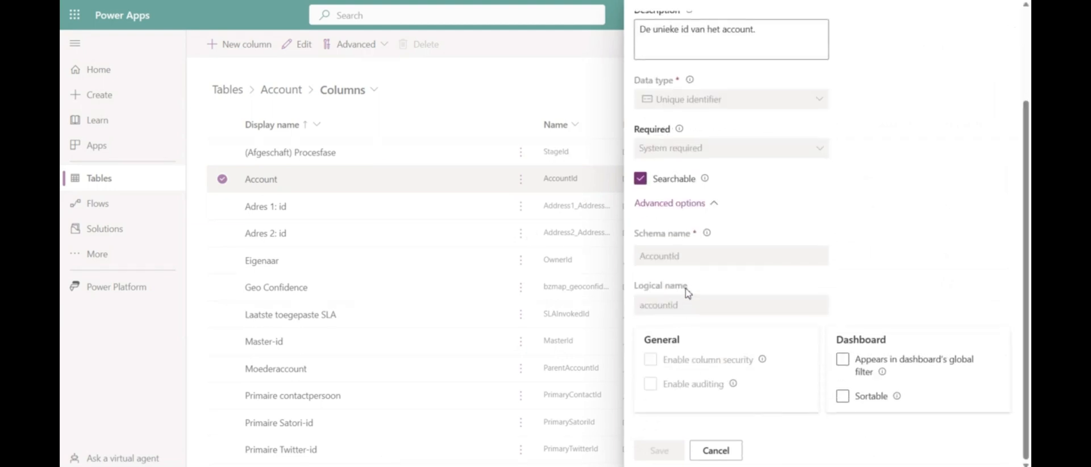
double_click(655, 305)
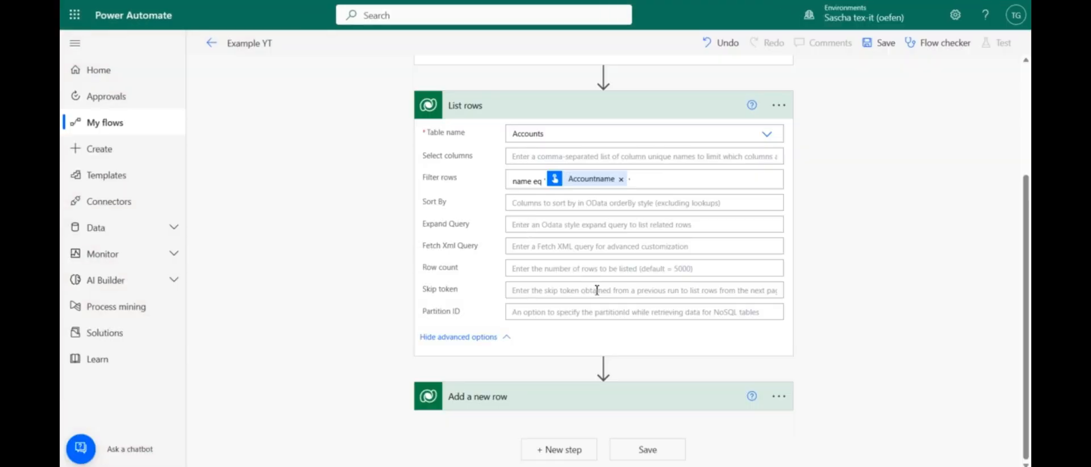
- Insert a Compose action between List rows and Add a new row
left_click(602, 367)
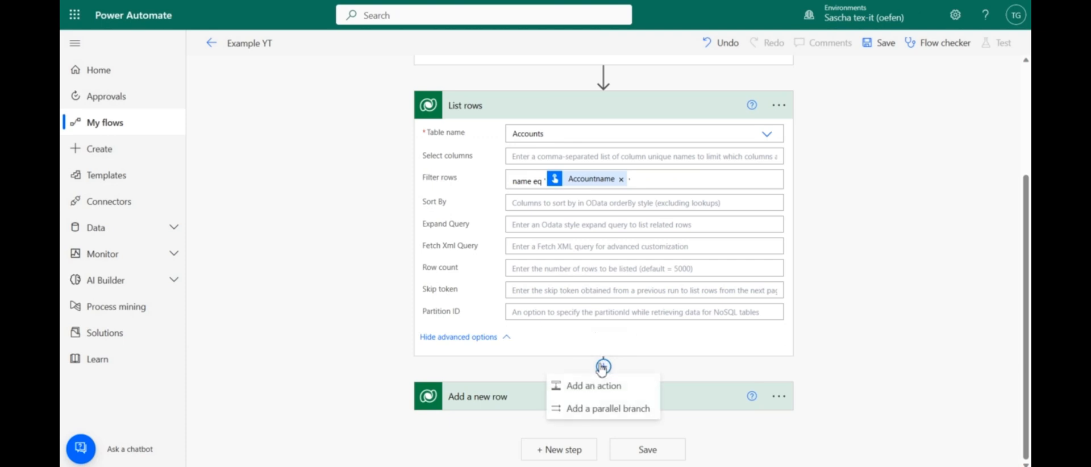
left_click(593, 386)
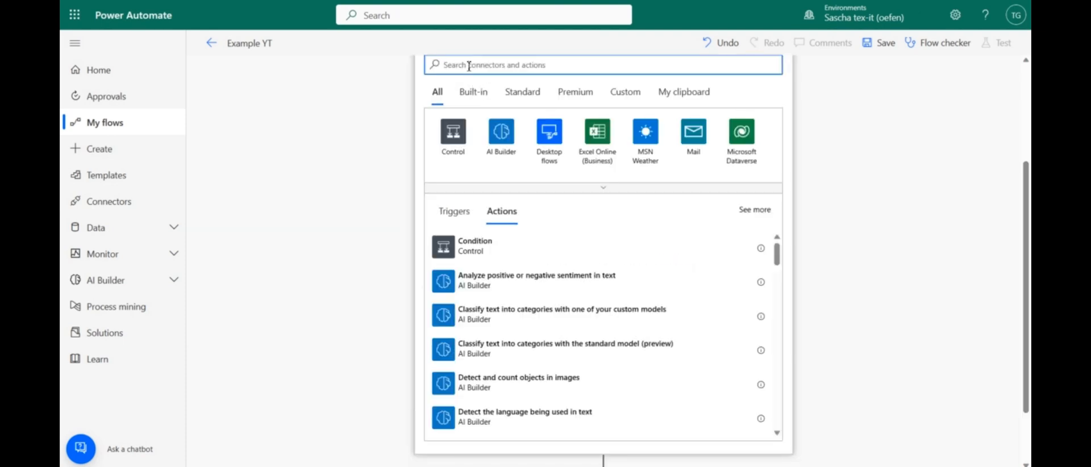
type("compose")
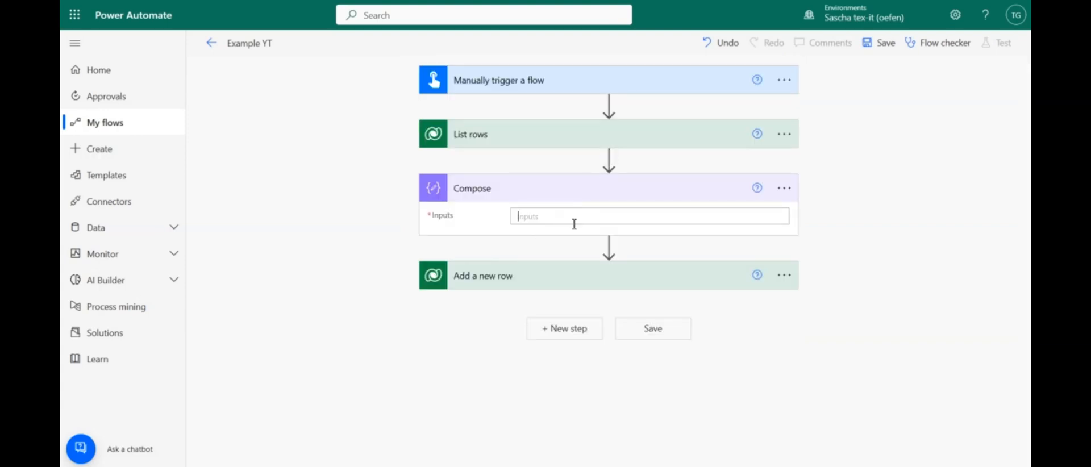
- Set Compose inputs to first(outputs('List_rows')?['body/value'])?['accountid'], adding the missing apostrophes
left_click(649, 216)
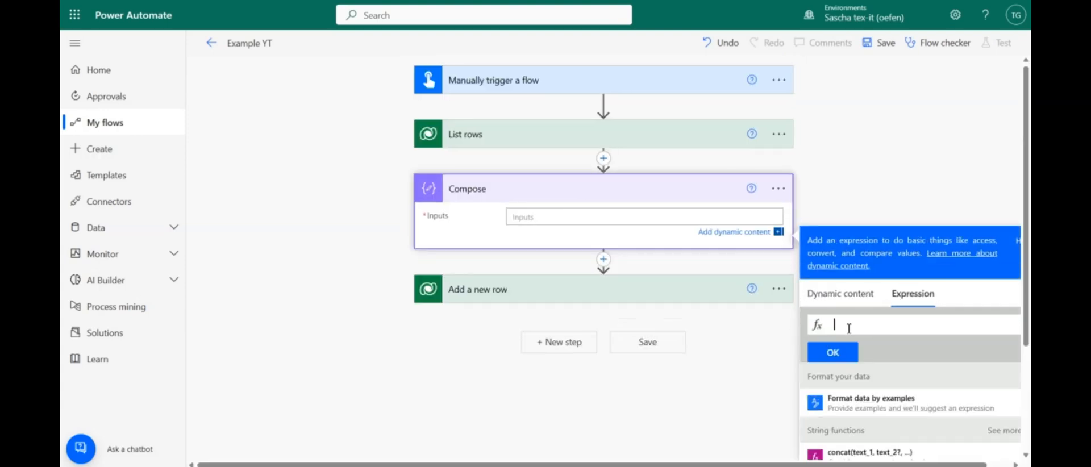
type("first(")
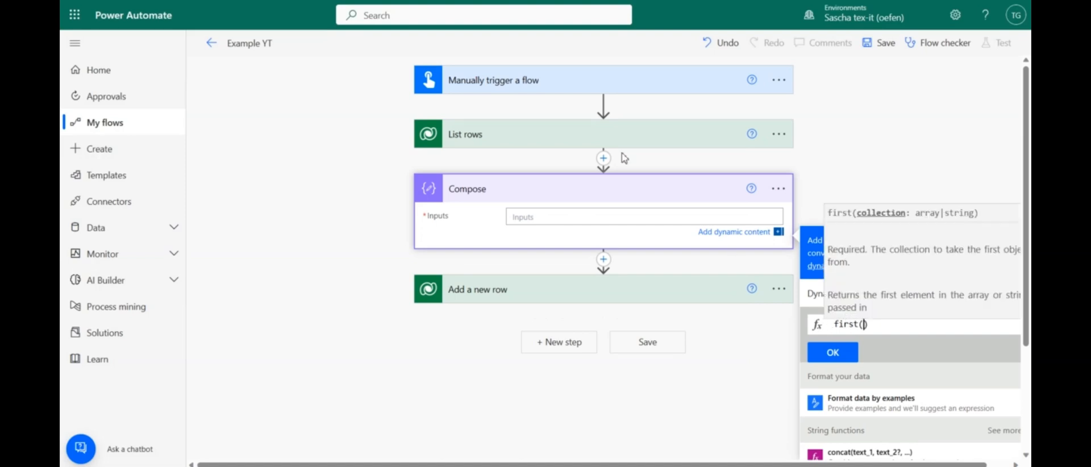
mouse_move(503, 143)
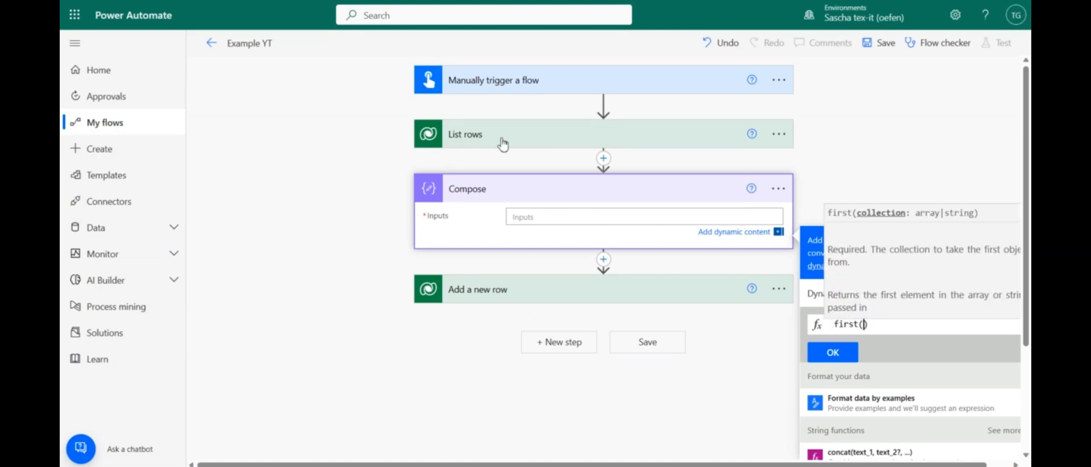
mouse_move(505, 131)
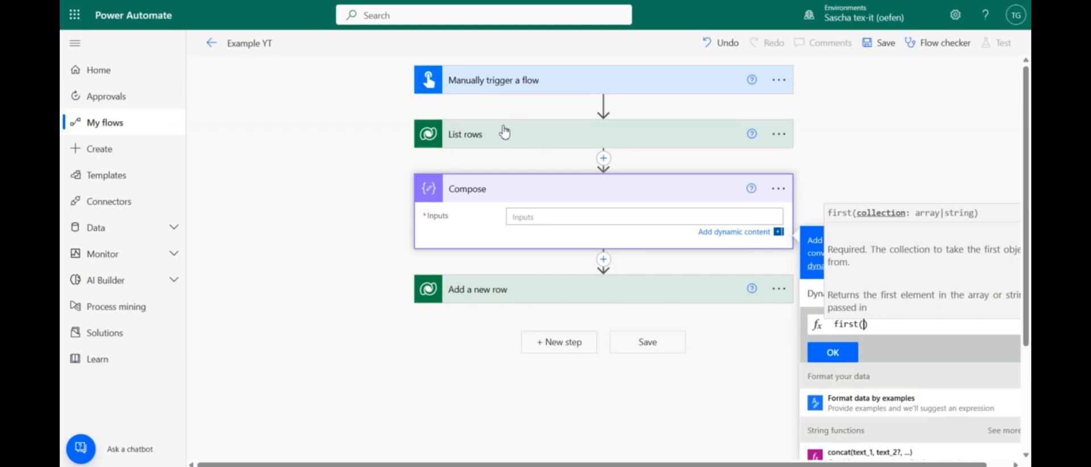
mouse_move(518, 137)
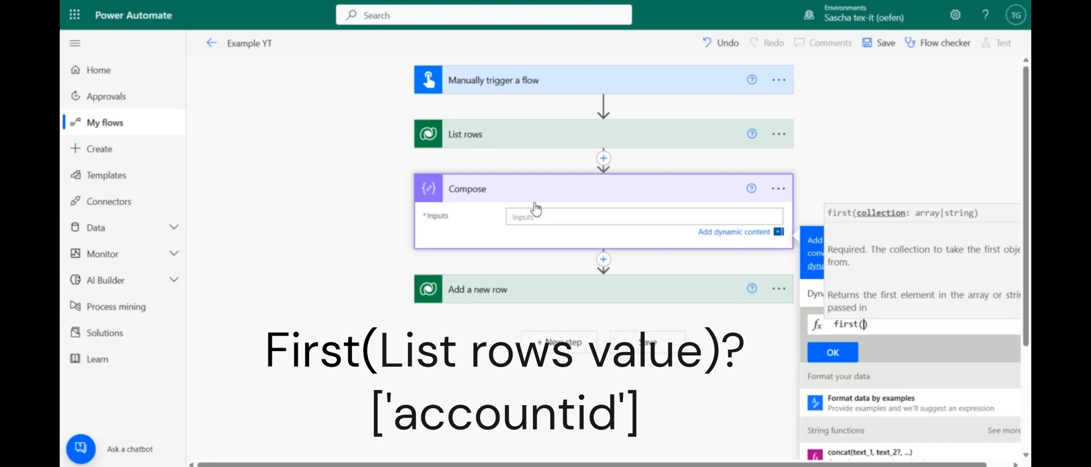
mouse_move(853, 338)
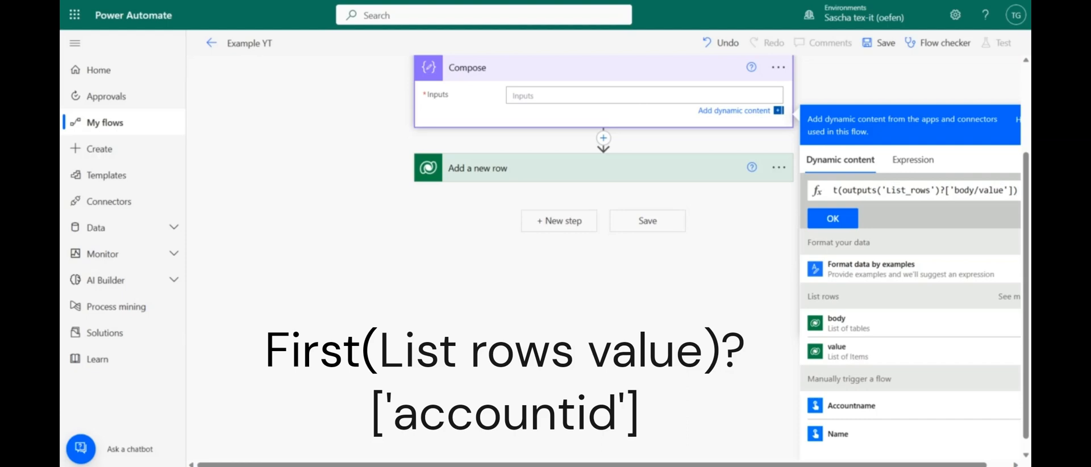
mouse_move(798, 144)
type("?[accountid")
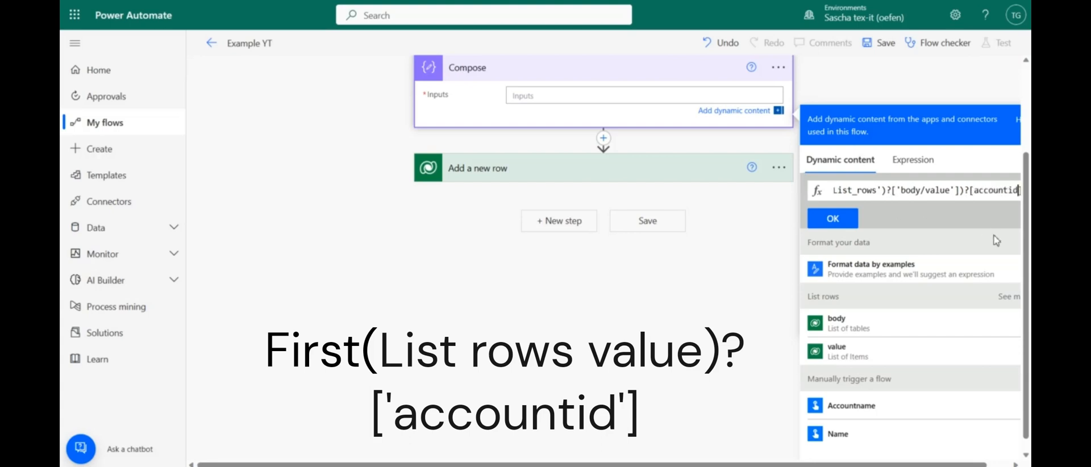
mouse_move(979, 205)
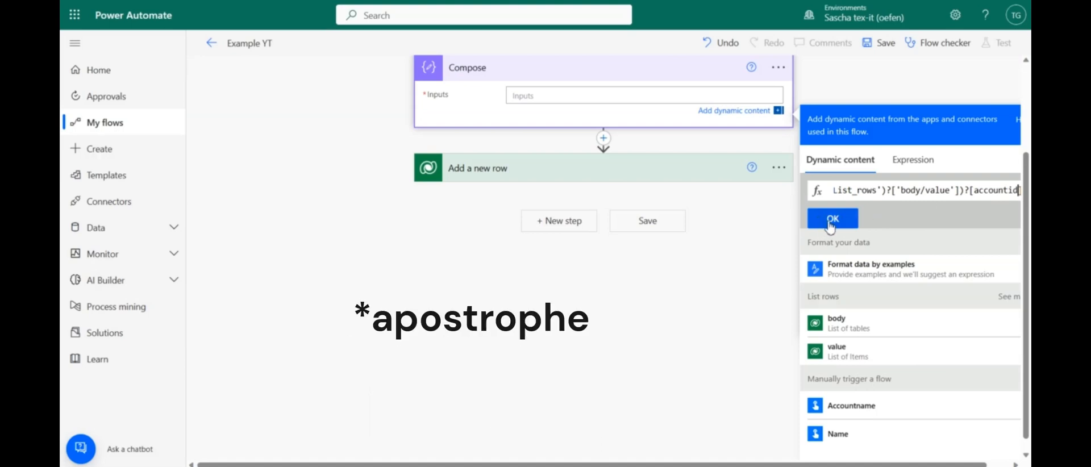
left_click(831, 218)
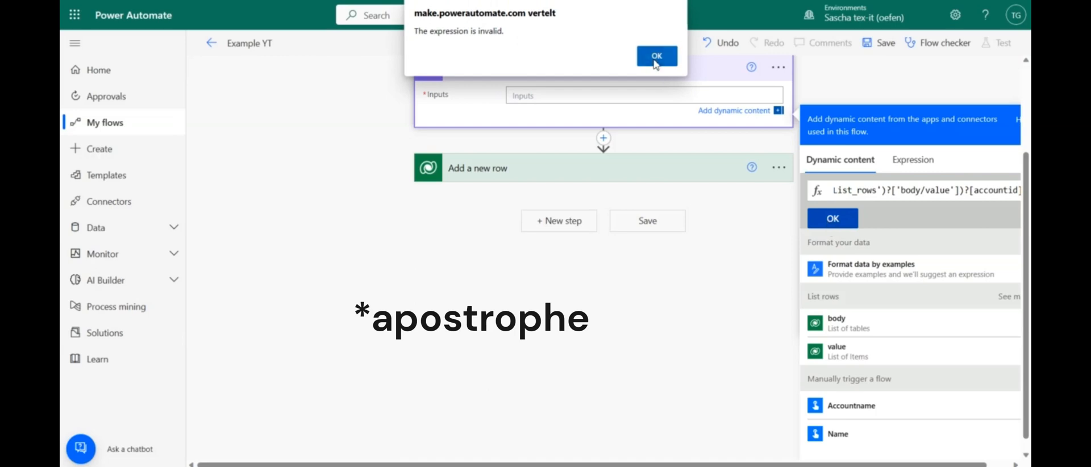
left_click(656, 56)
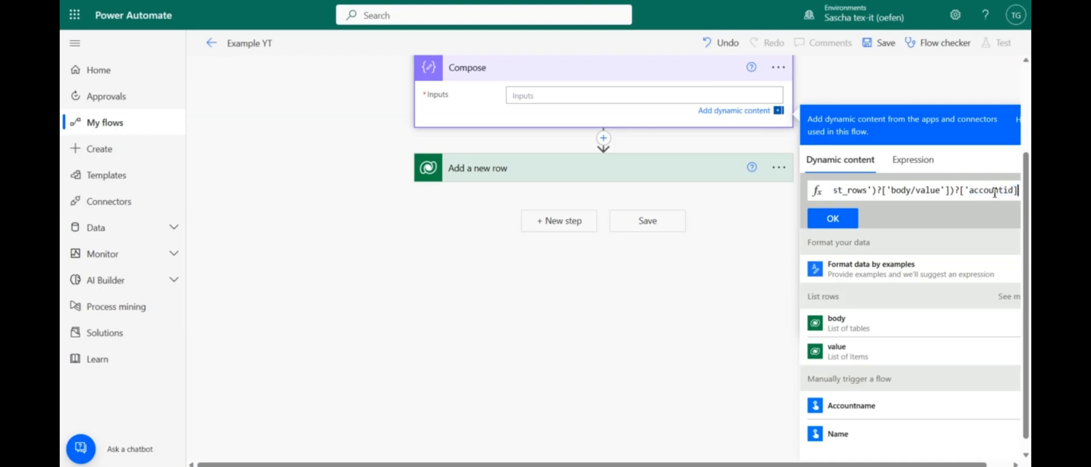
type("'")
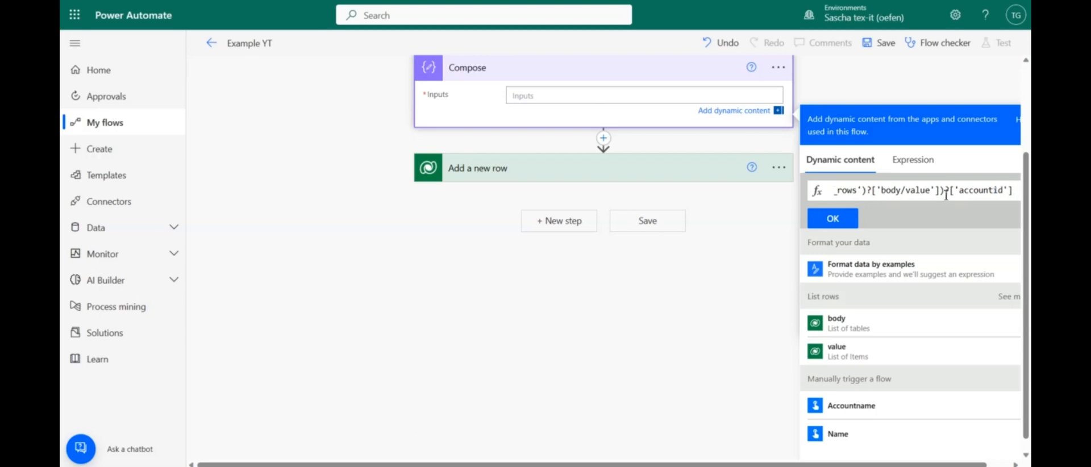
left_click(832, 217)
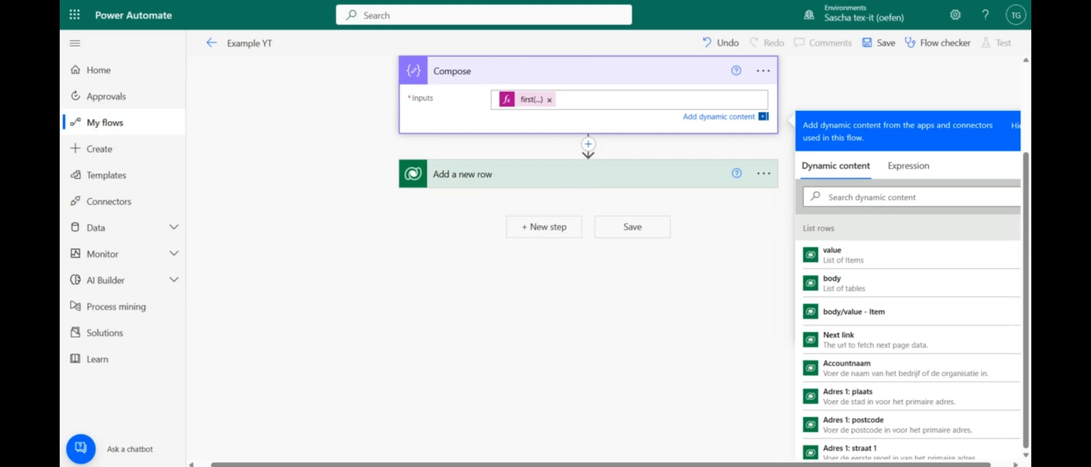
mouse_move(258, 16)
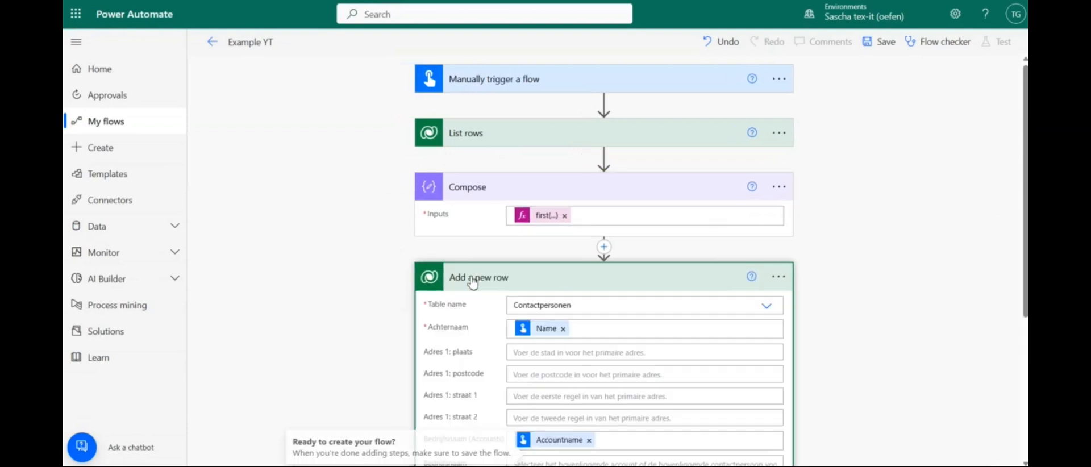
- Remove the Accountname token from the Add a new row's Bedrijfsnaam (Accounts) field
scroll("down", 3)
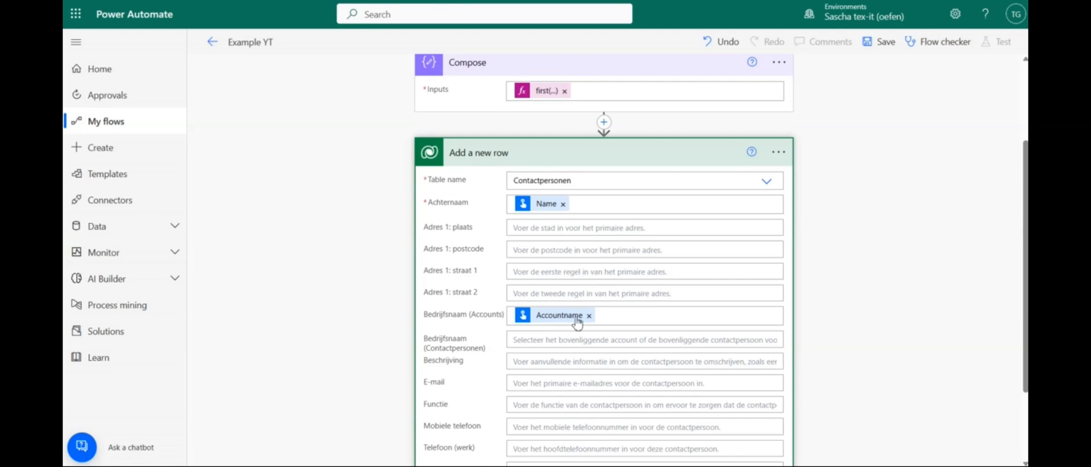
left_click(590, 315)
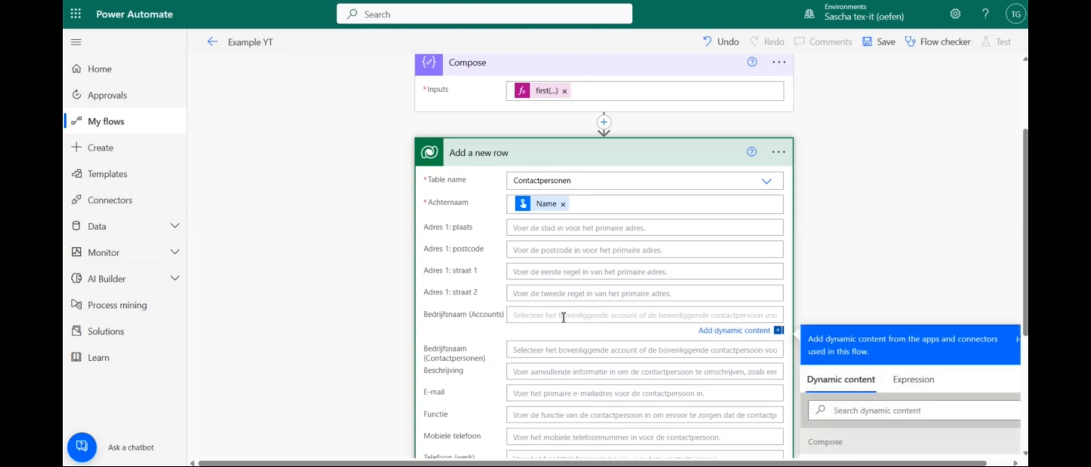
mouse_move(569, 255)
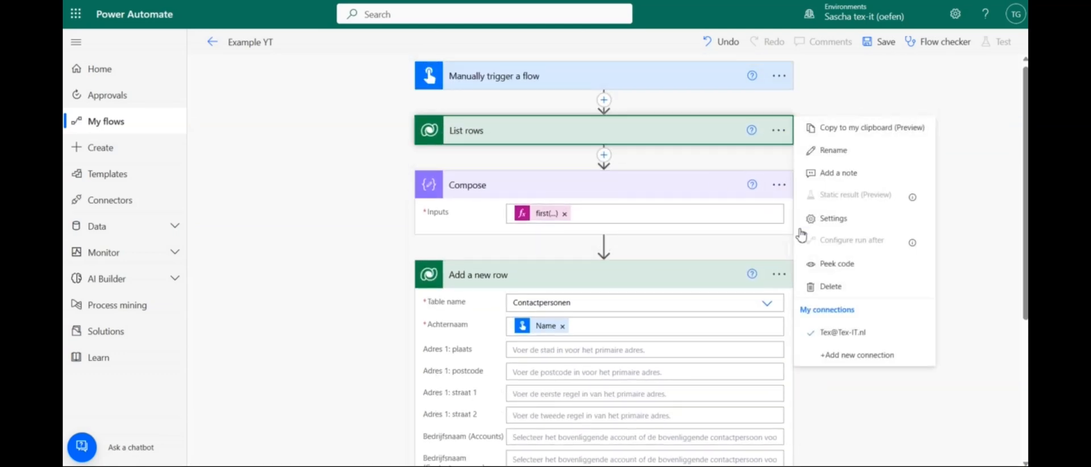
left_click(836, 263)
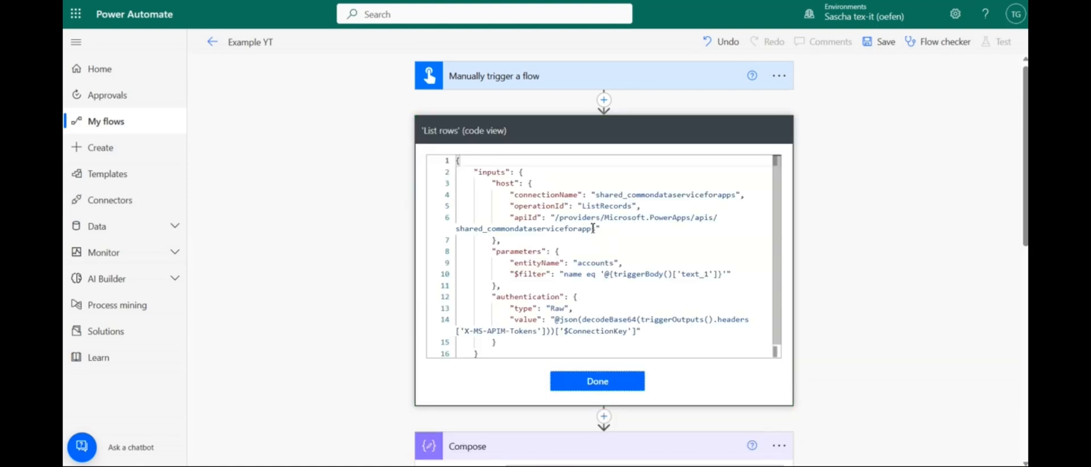
mouse_move(581, 263)
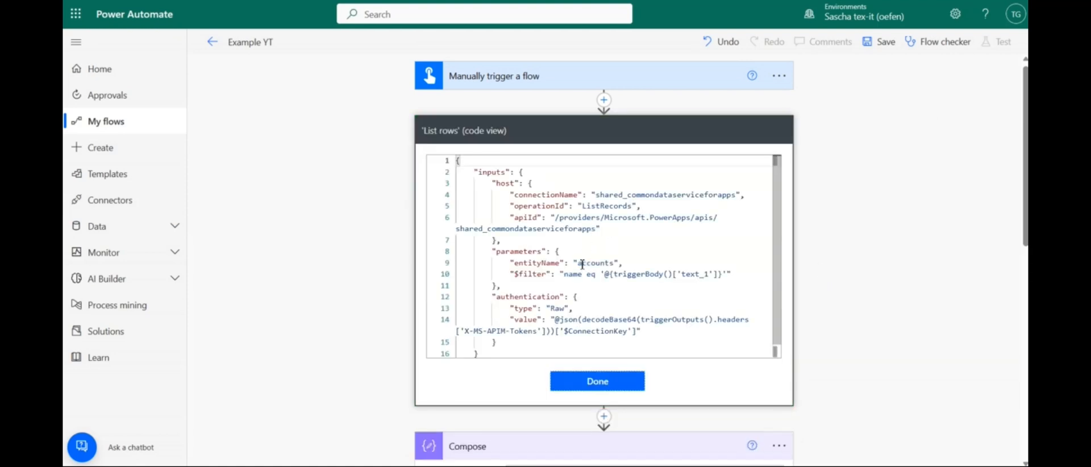
double_click(594, 263)
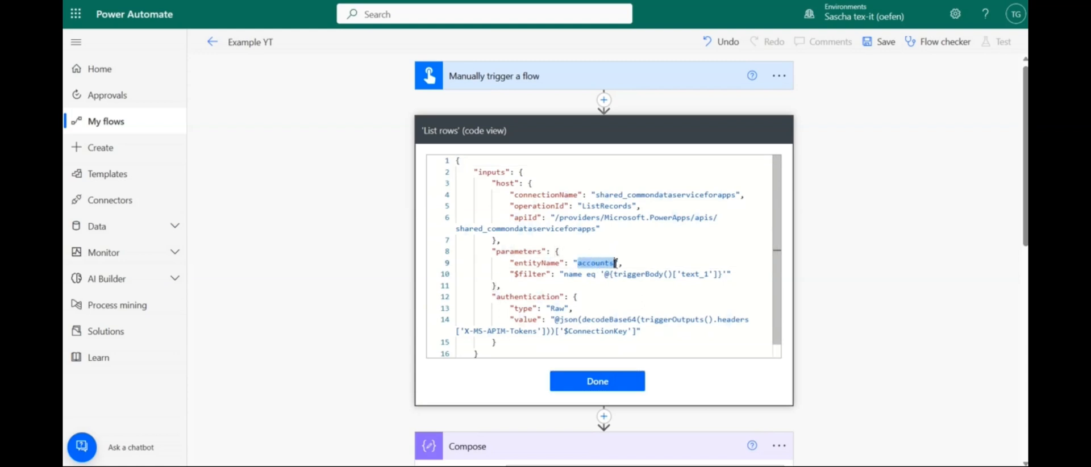
mouse_move(595, 242)
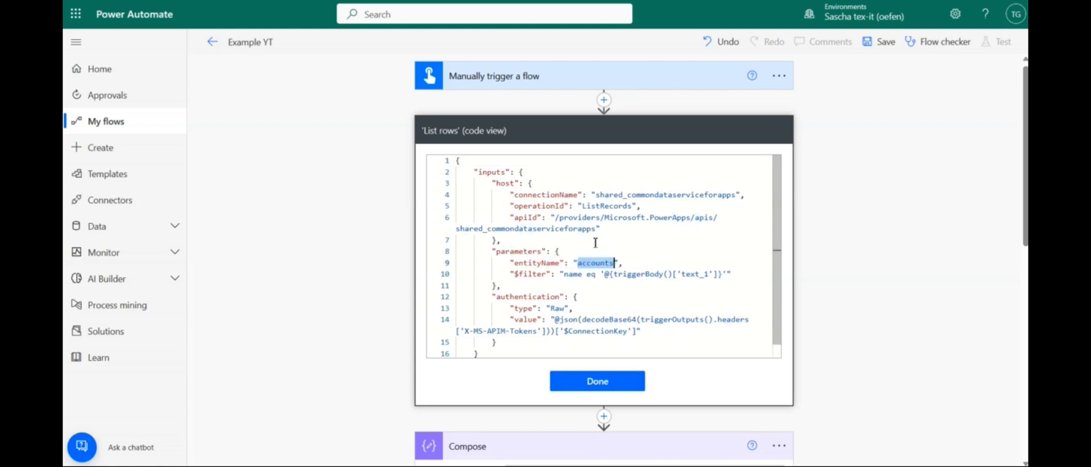
mouse_move(589, 264)
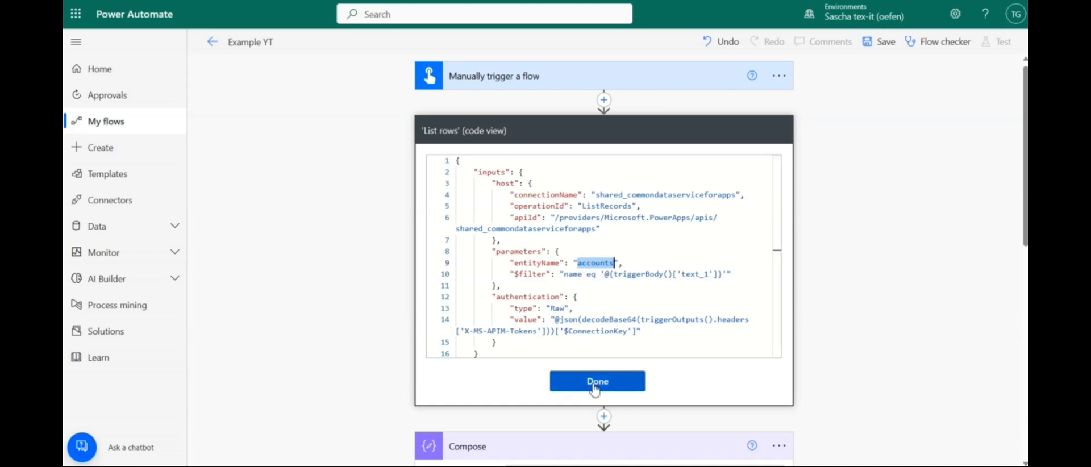
left_click(597, 381)
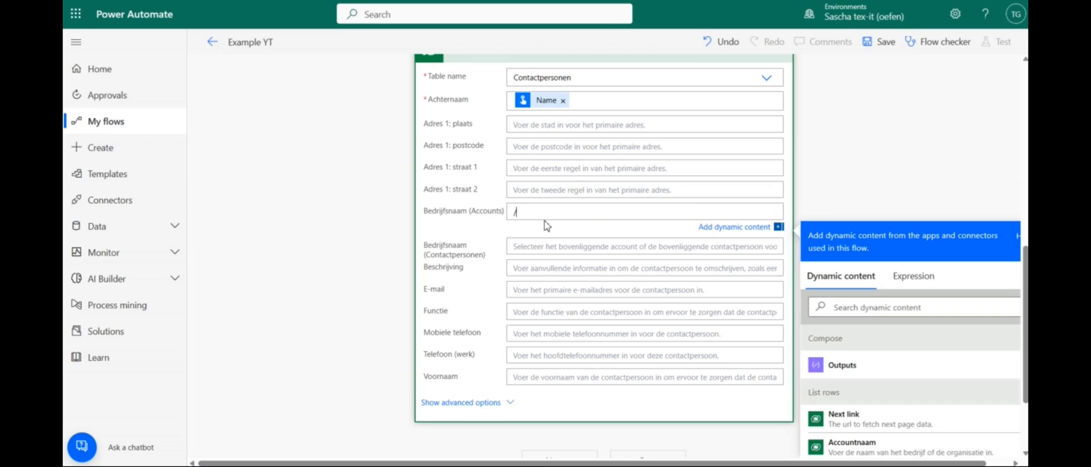
- Fill Bedrijfsnaam (Accounts) with /accounts( plus the Compose Outputs token and closing bracket
type("accounts")
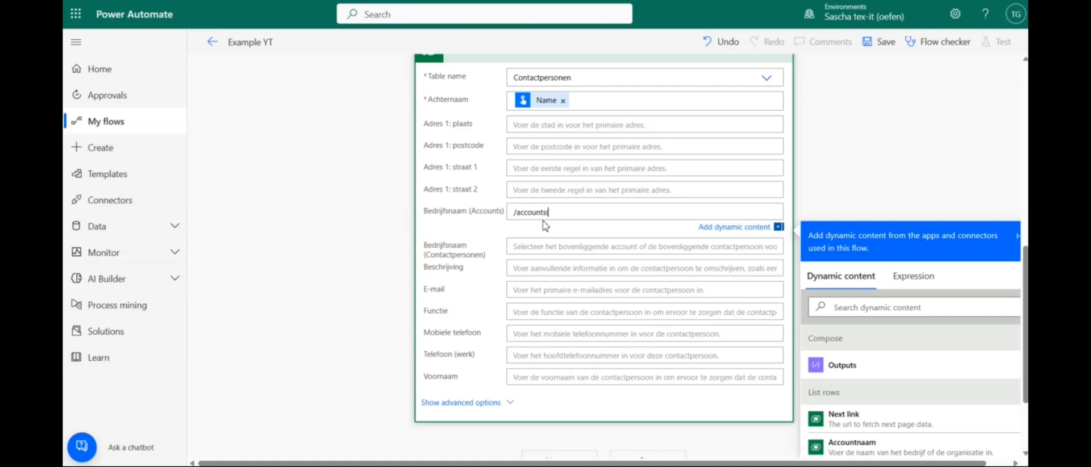
mouse_move(867, 365)
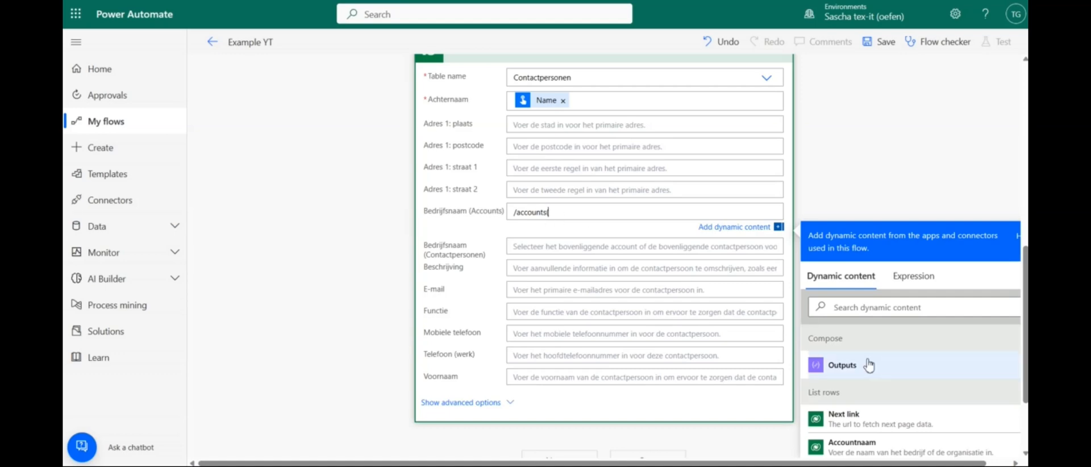
left_click(841, 365)
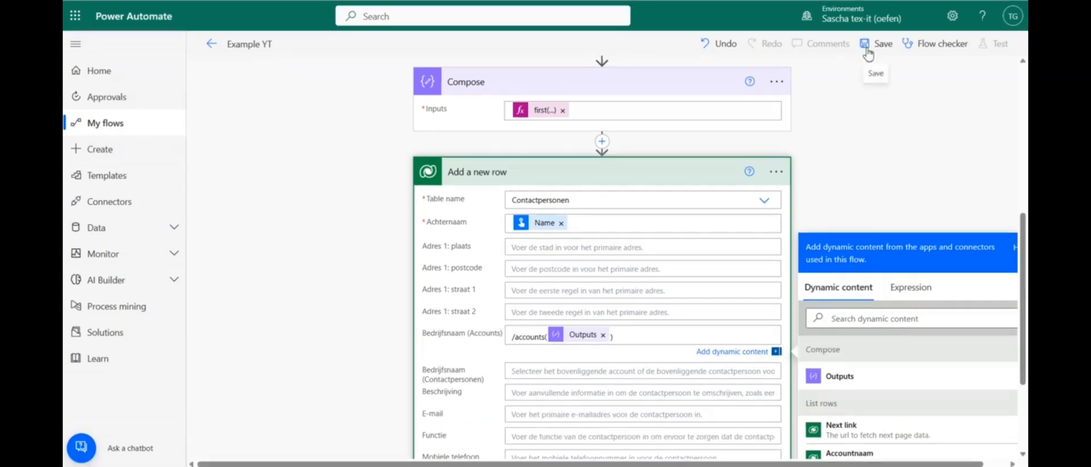
- Save the Example YT flow and launch a manual test showing the Name and Accountname inputs
left_click(875, 44)
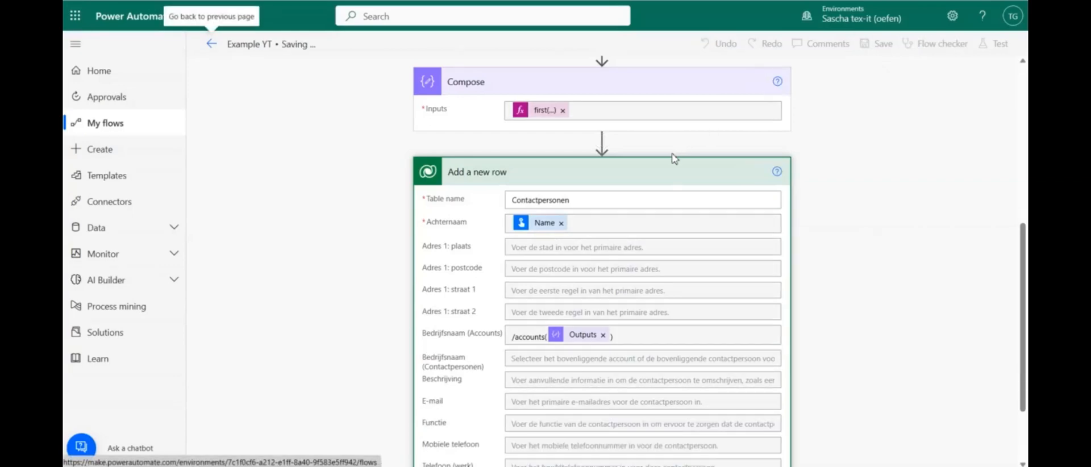
left_click(881, 44)
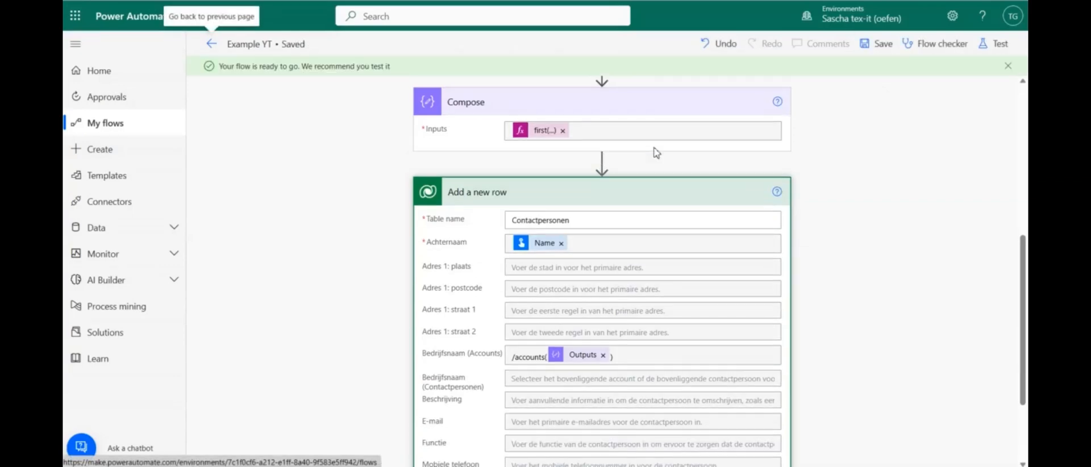
left_click(1000, 44)
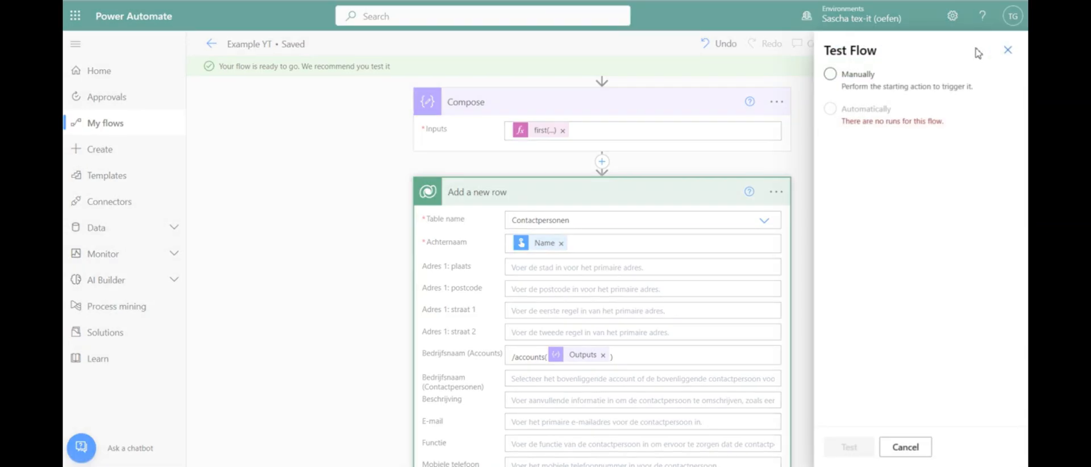
left_click(831, 73)
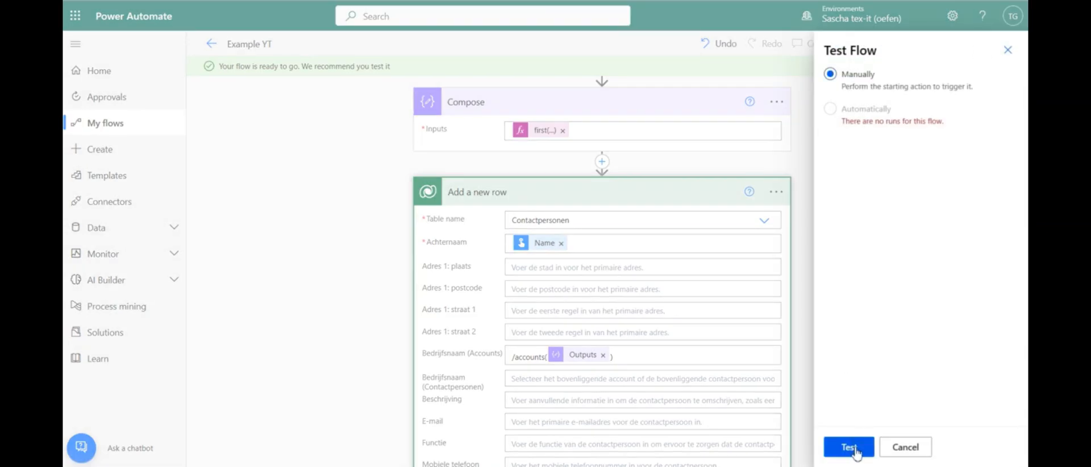
left_click(848, 447)
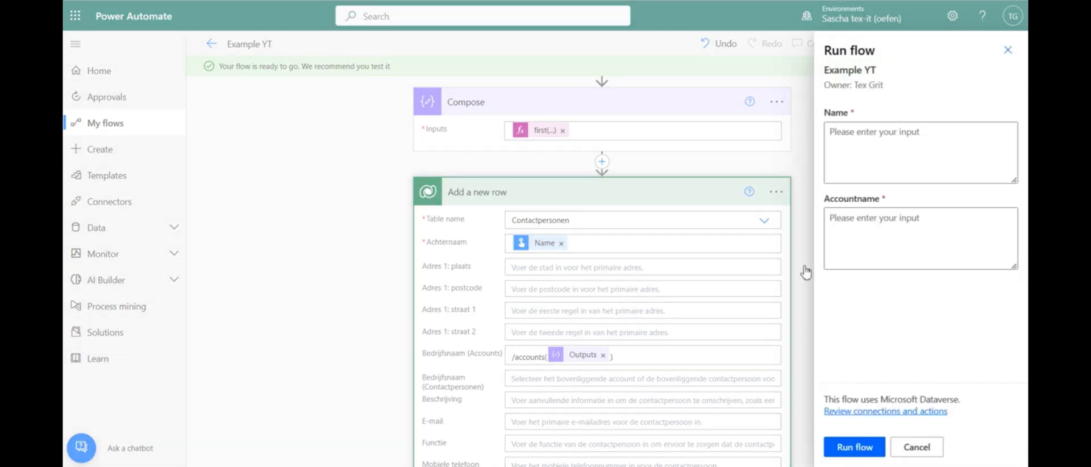
left_click(919, 153)
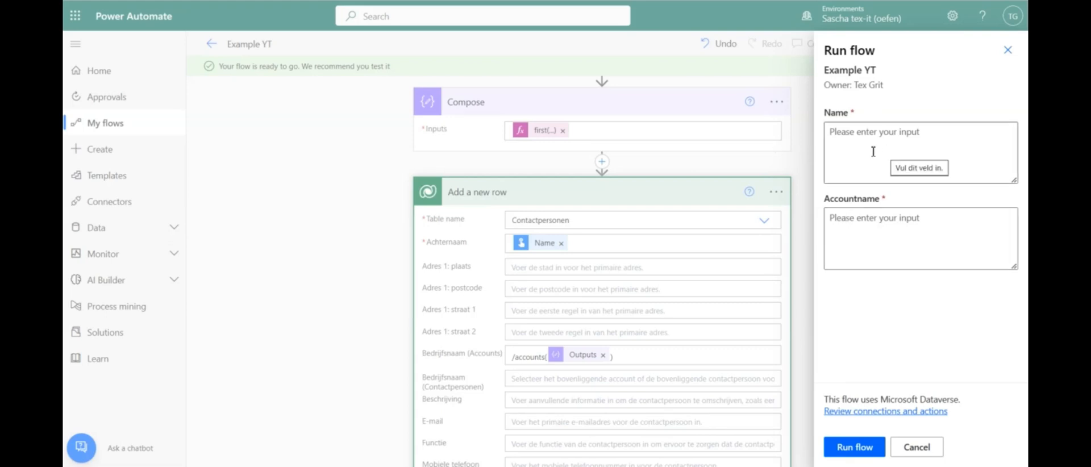
mouse_move(838, 145)
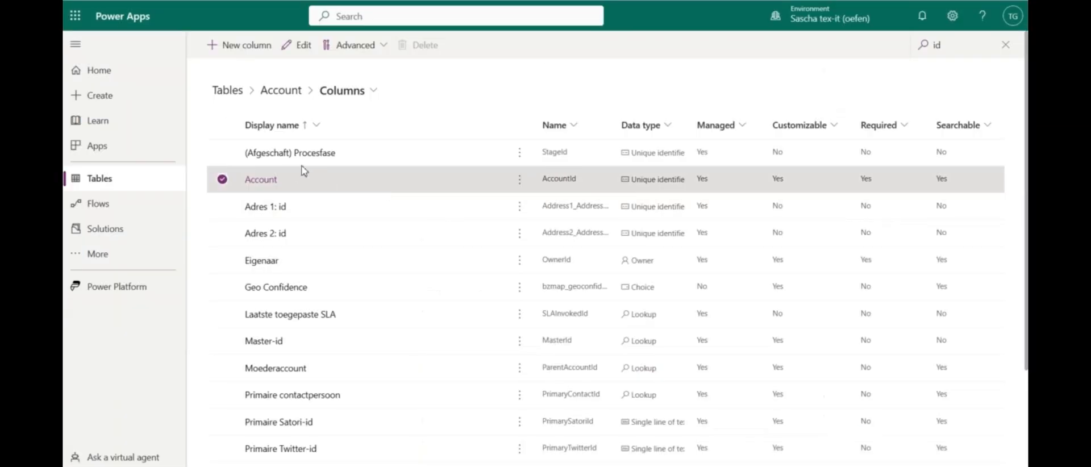
- Go back to the Account table and copy the account name Example Youtube
left_click(281, 90)
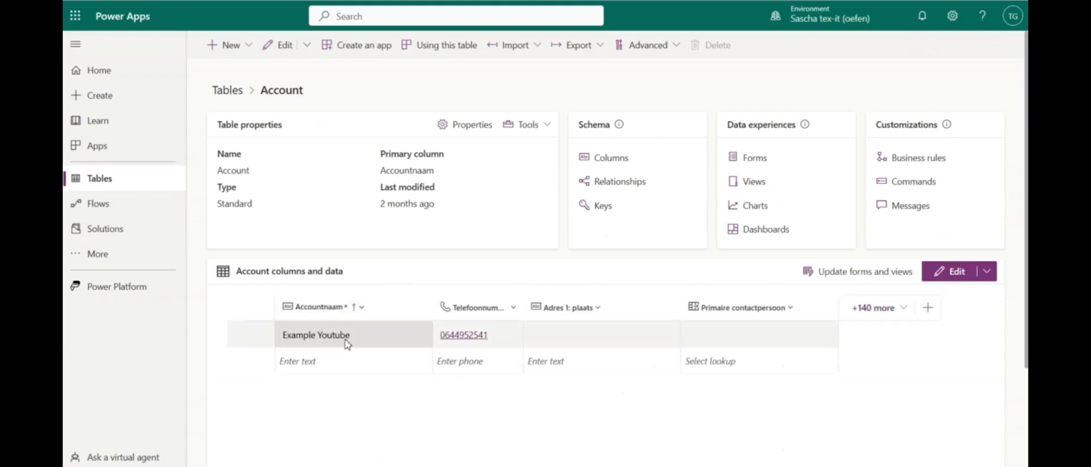
double_click(316, 335)
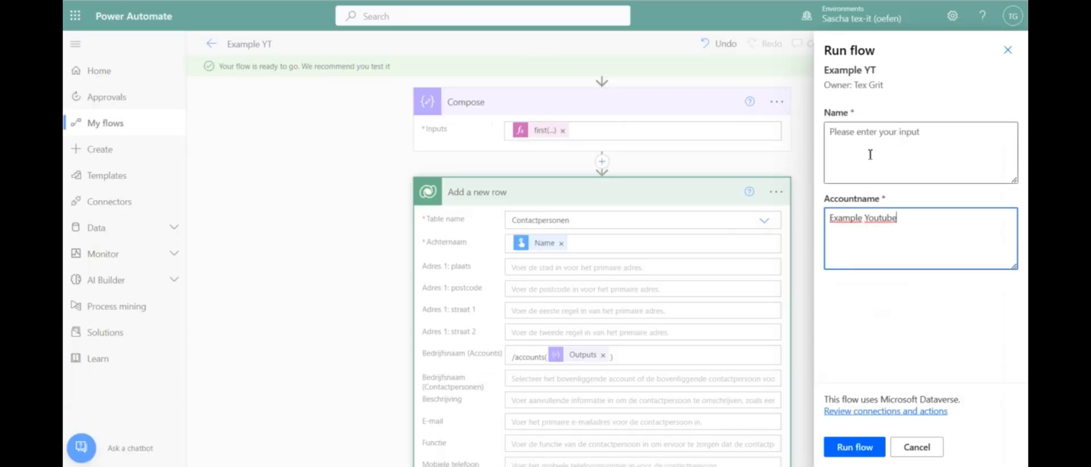
- Run the test flow with a contact name and Accountname Example Youtube, then view the run
type("Tex Grit")
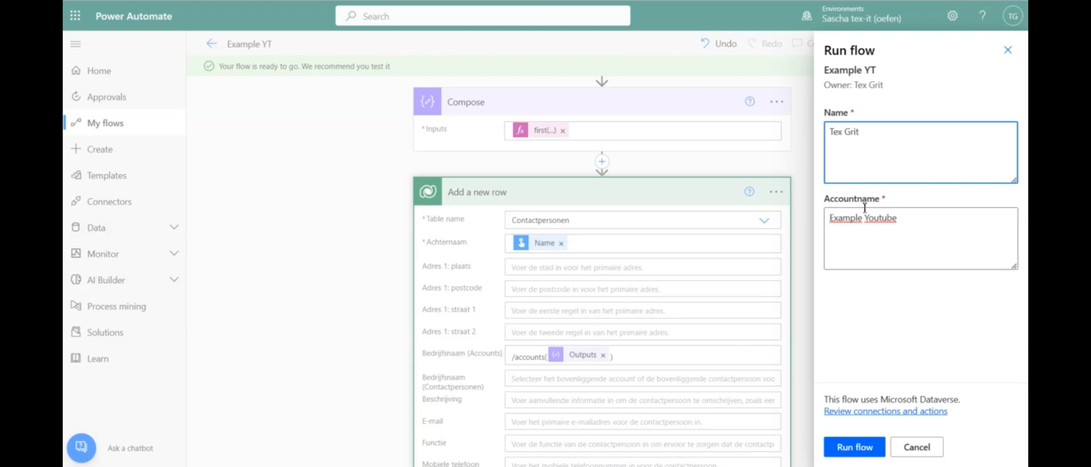
left_click(853, 446)
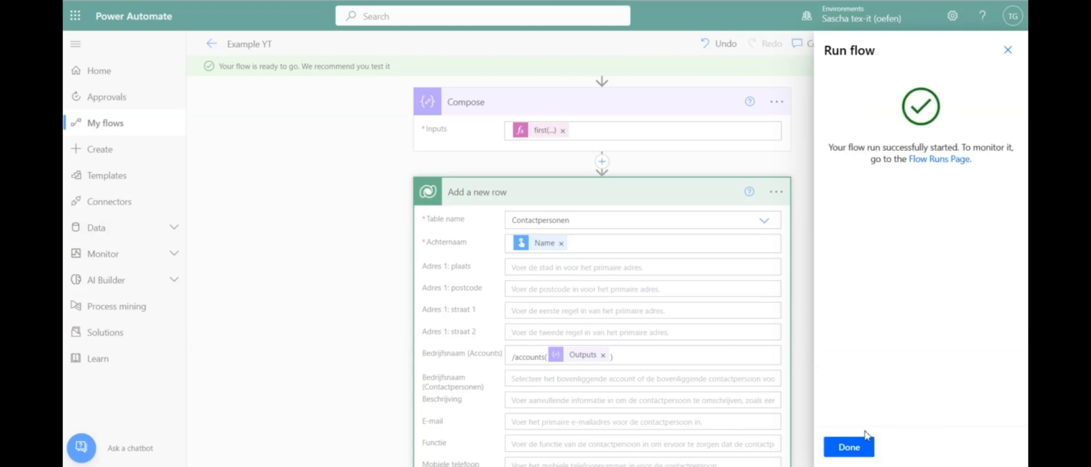
left_click(848, 445)
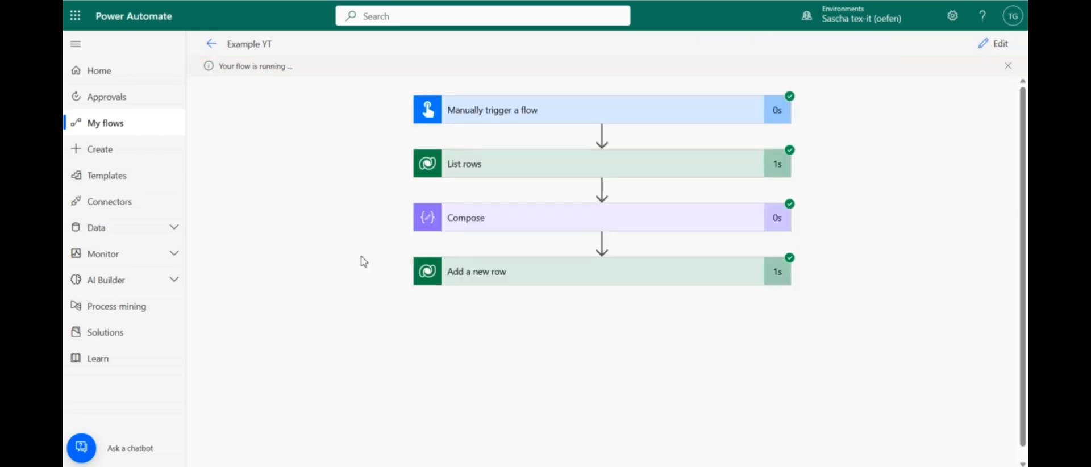
mouse_move(358, 221)
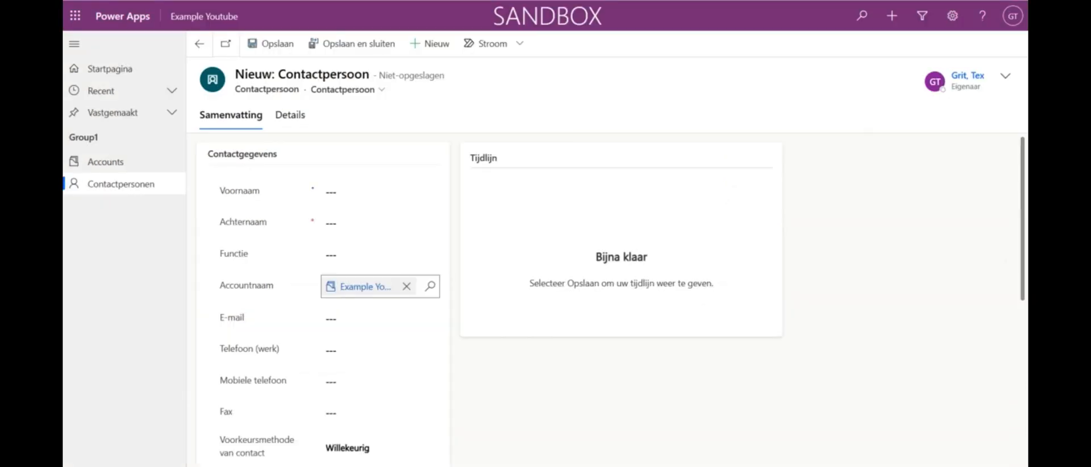
- Discard the unsaved contact, open new contact Tex Grit and check its Example Youtube account link
left_click(120, 183)
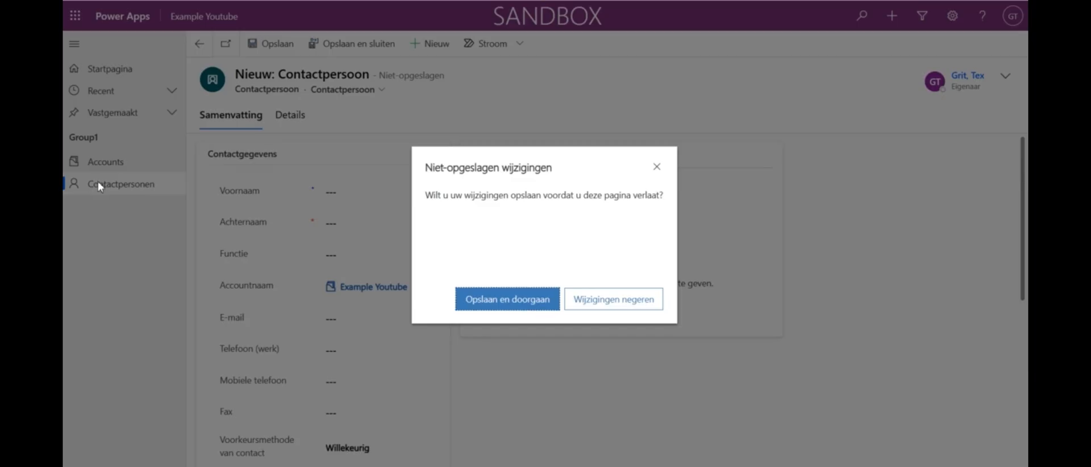
left_click(613, 299)
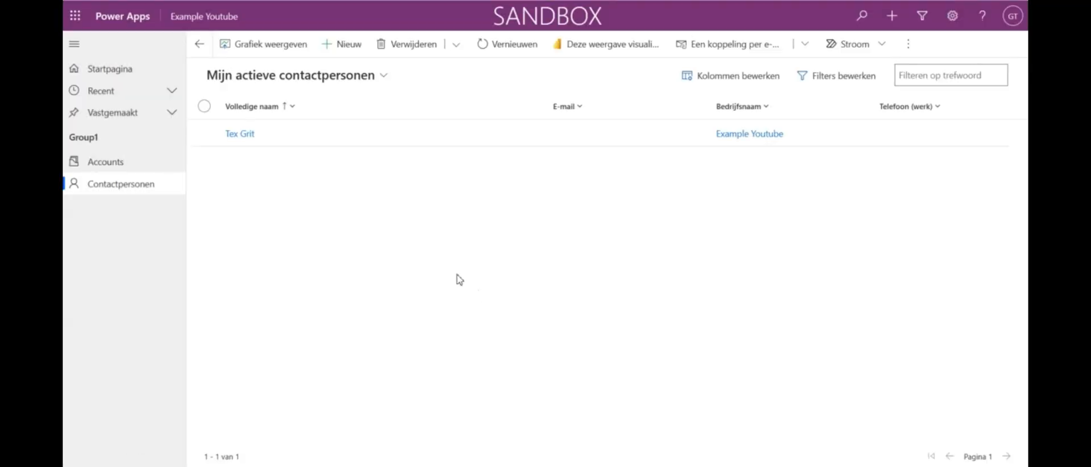
mouse_move(244, 136)
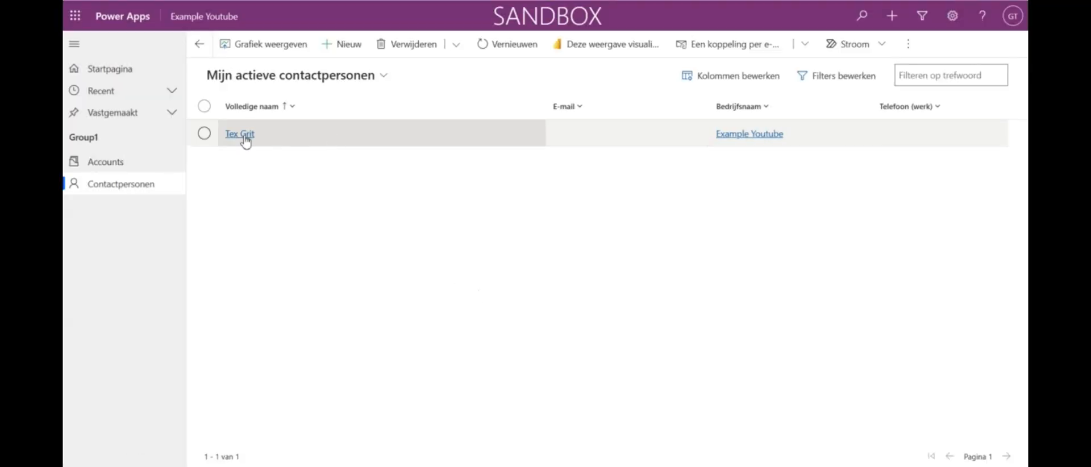
left_click(239, 134)
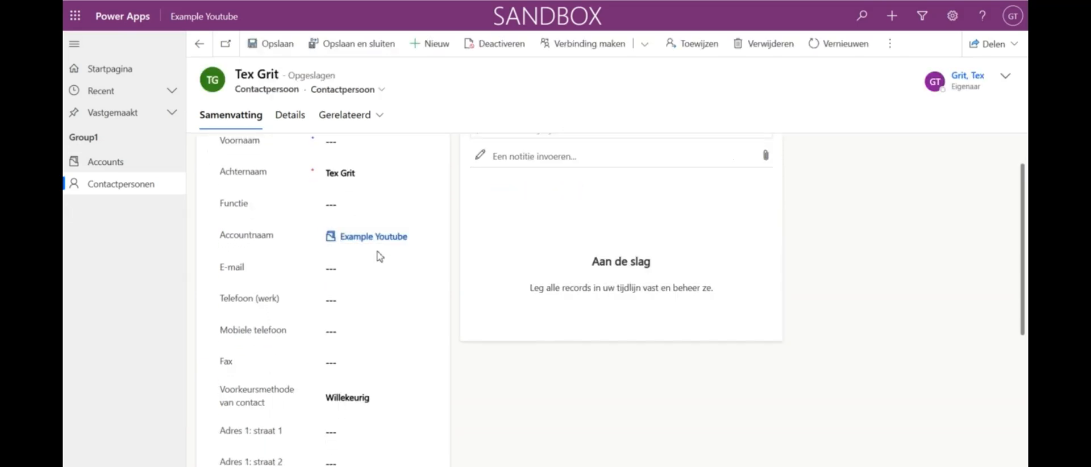
left_click(369, 236)
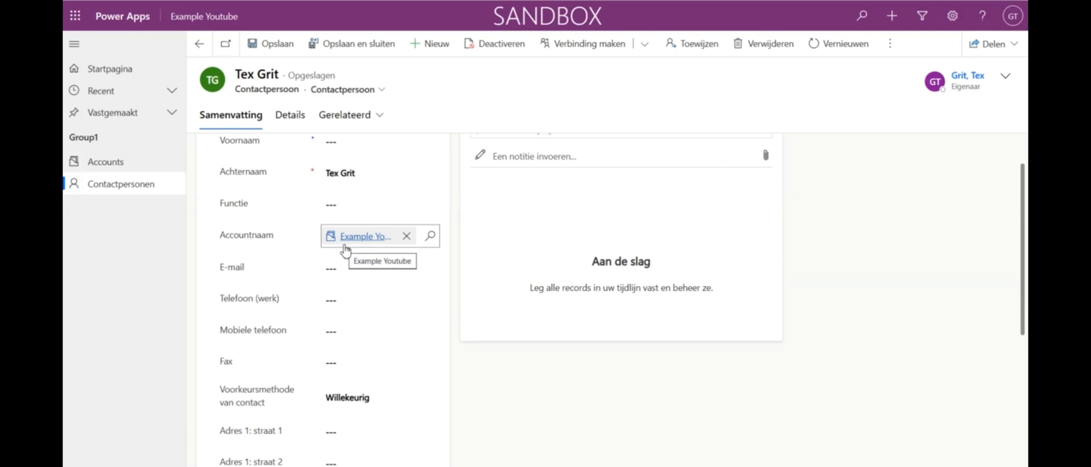
left_click(379, 203)
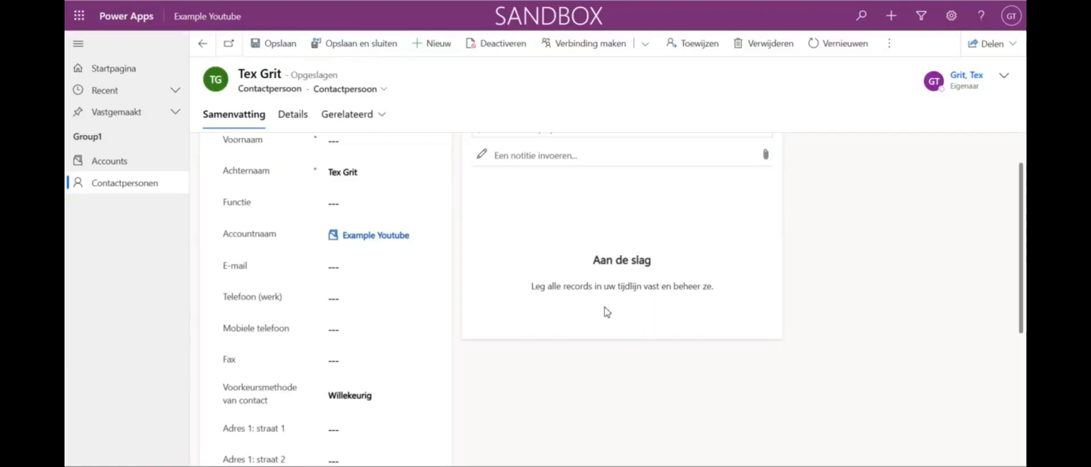
mouse_move(782, 281)
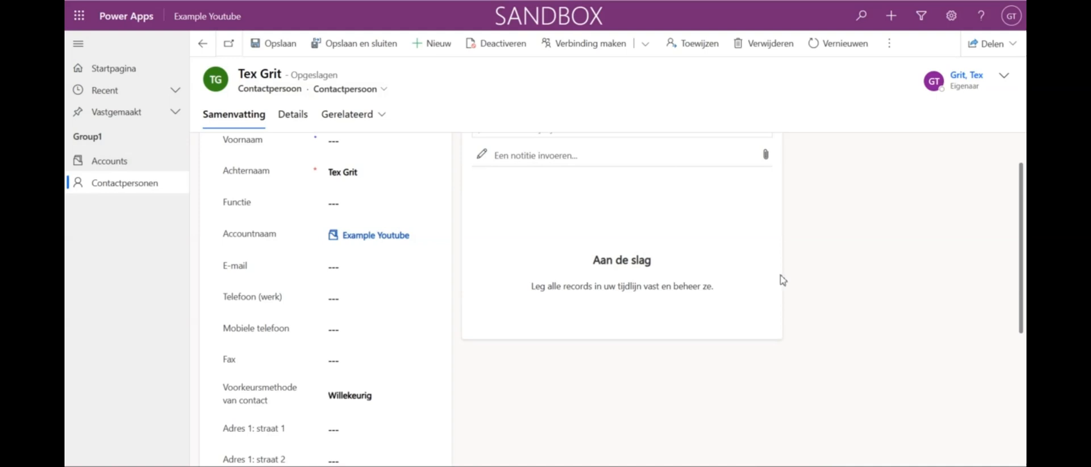